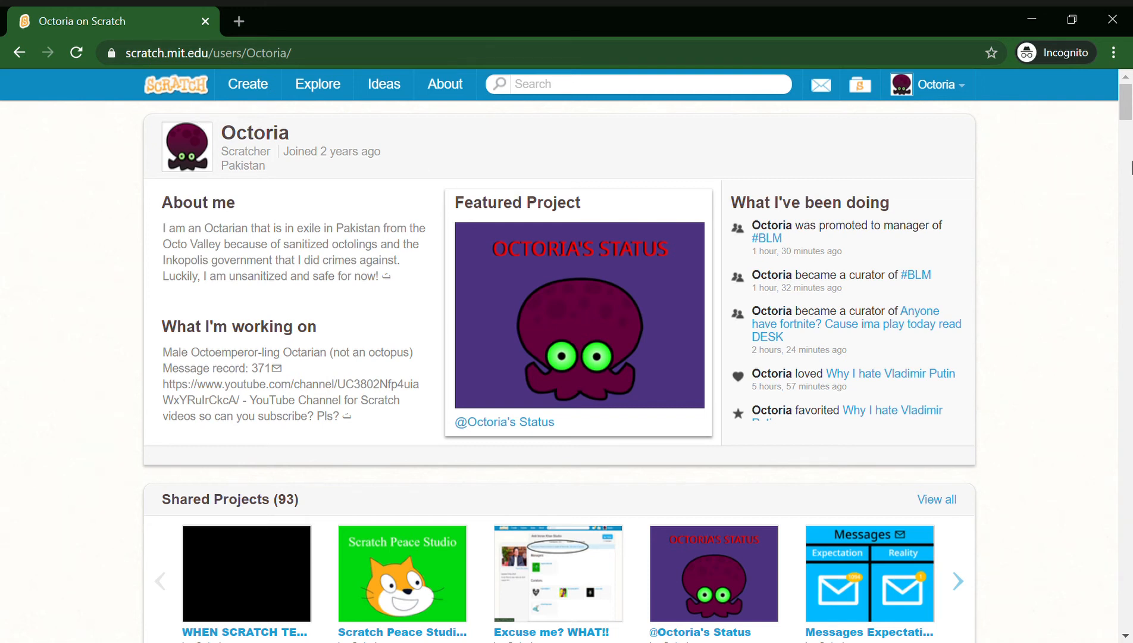
pyautogui.moveTo(689, 150)
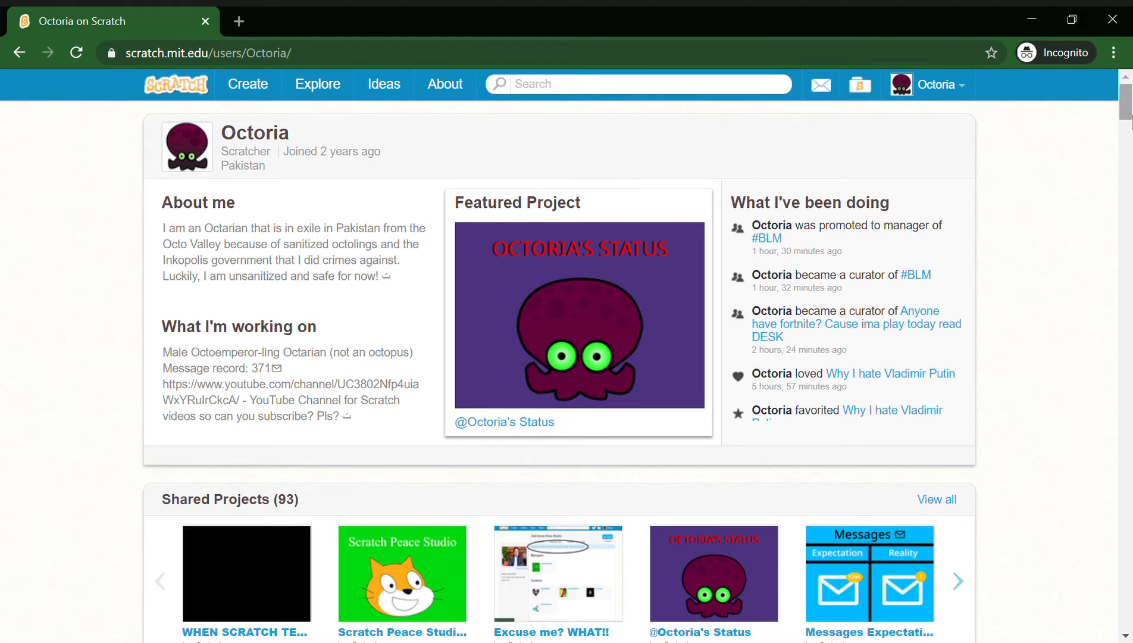
# Open the 'Scratch 2.0 link' project from the full Shared Projects list
pyautogui.scroll(-3)
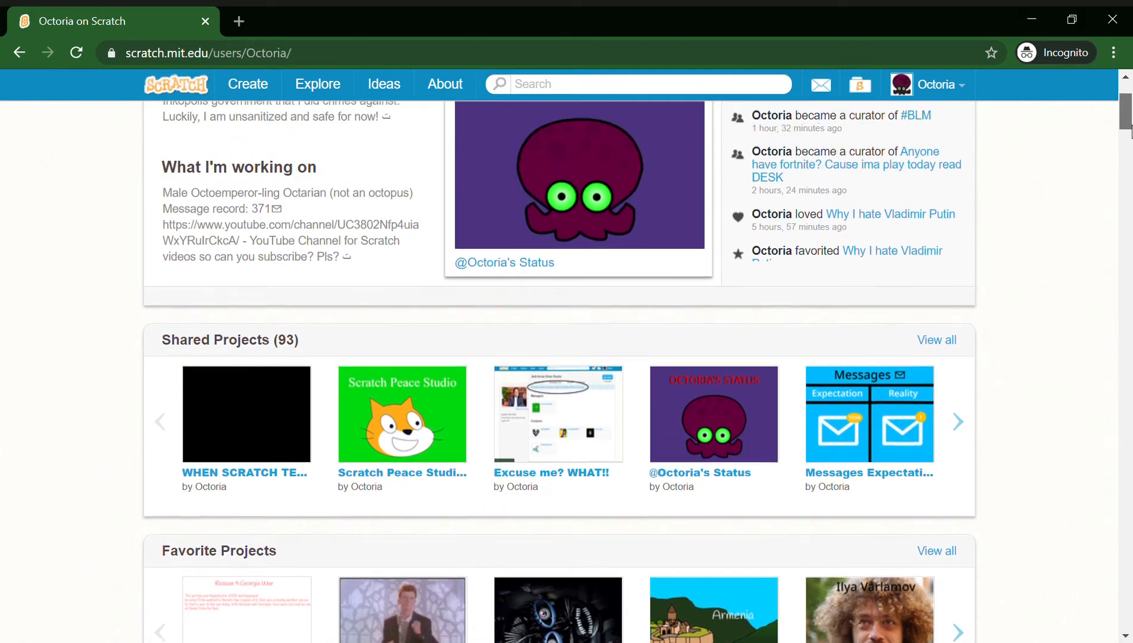
pyautogui.scroll(3)
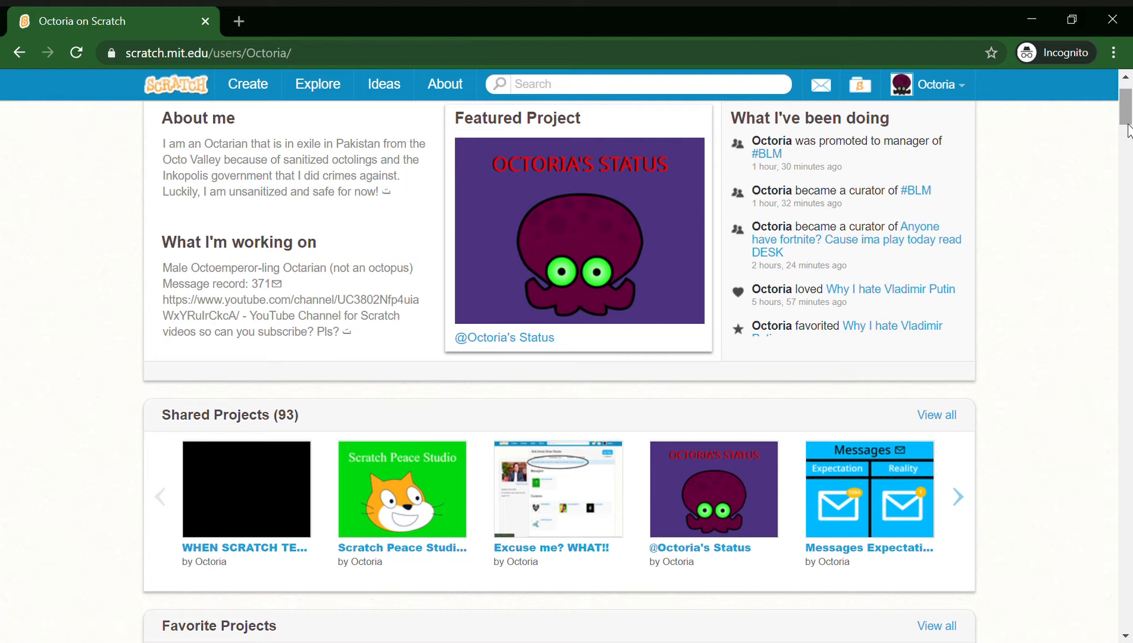
pyautogui.moveTo(1057, 317)
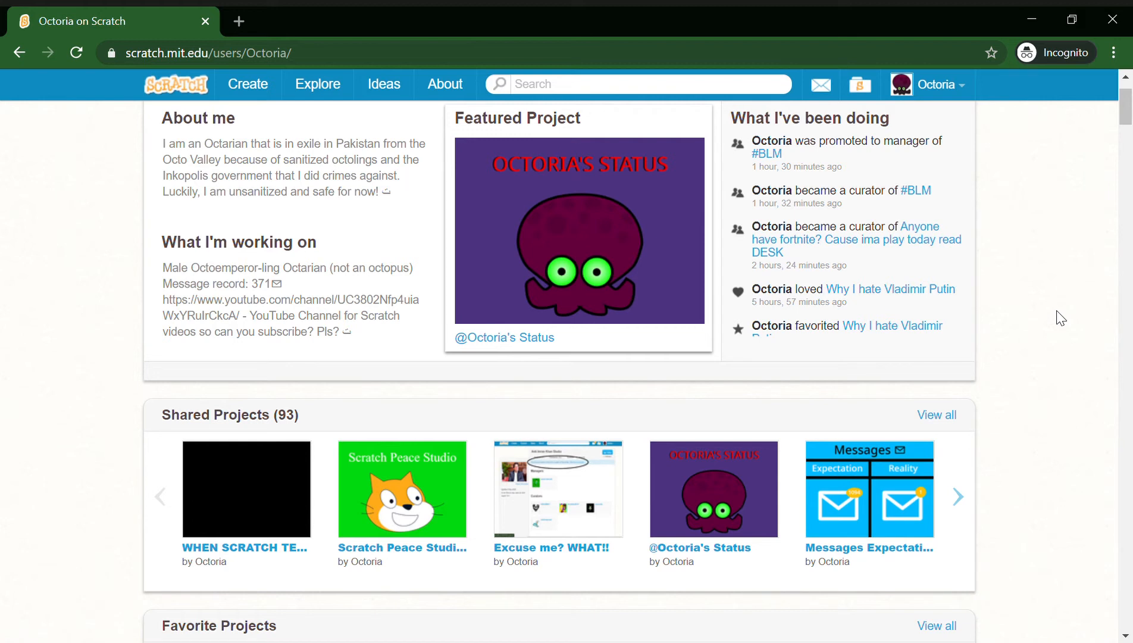
pyautogui.moveTo(940, 403)
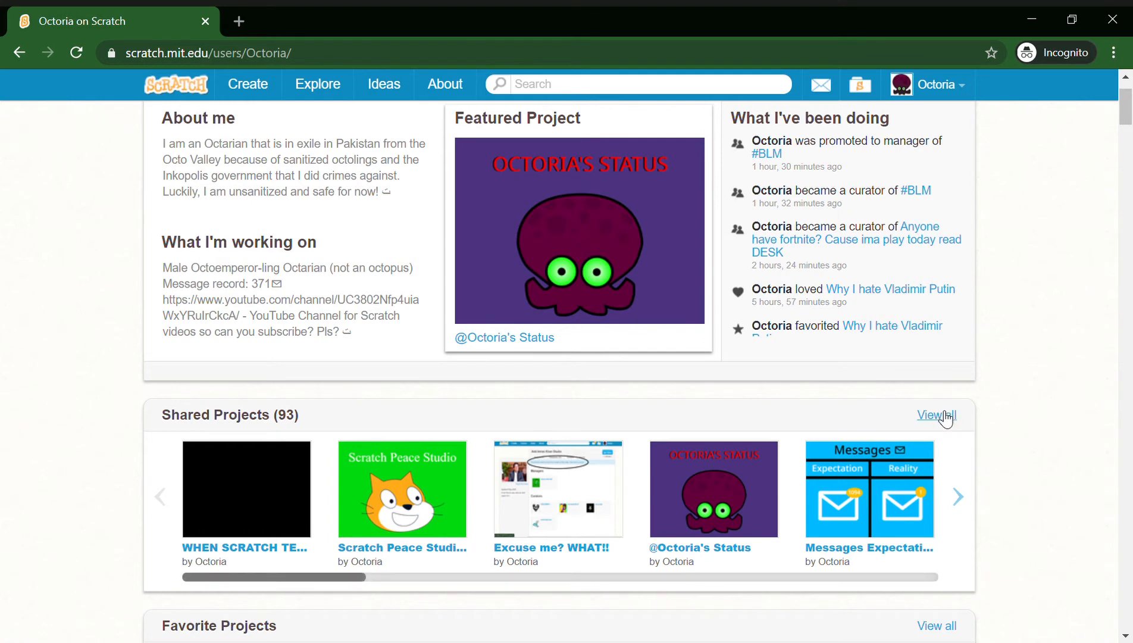
pyautogui.click(936, 415)
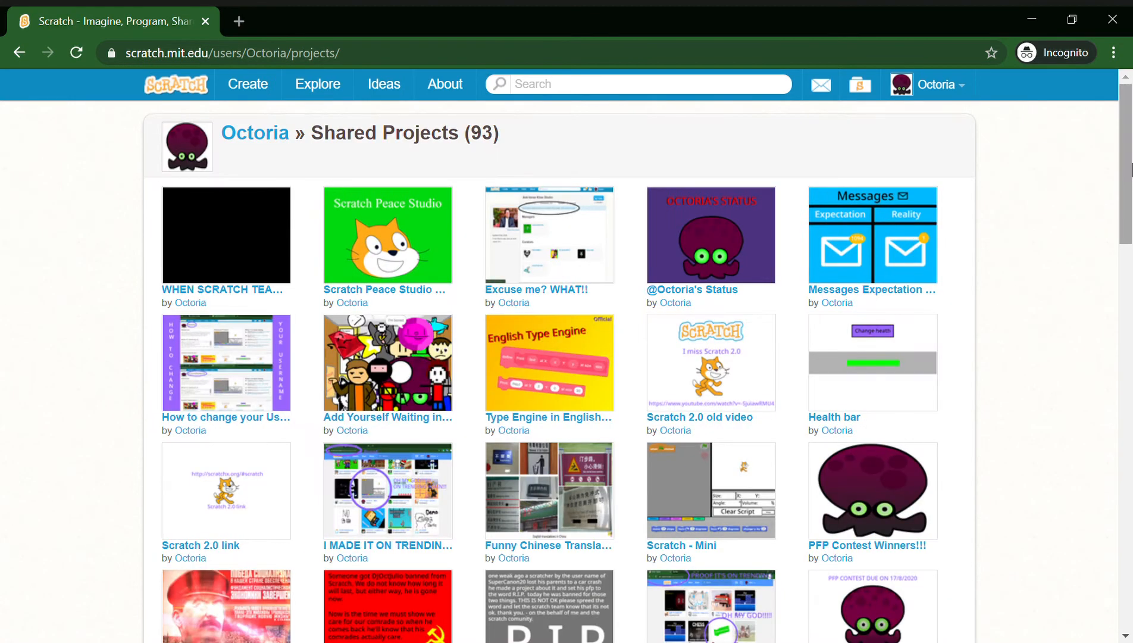
pyautogui.scroll(-3)
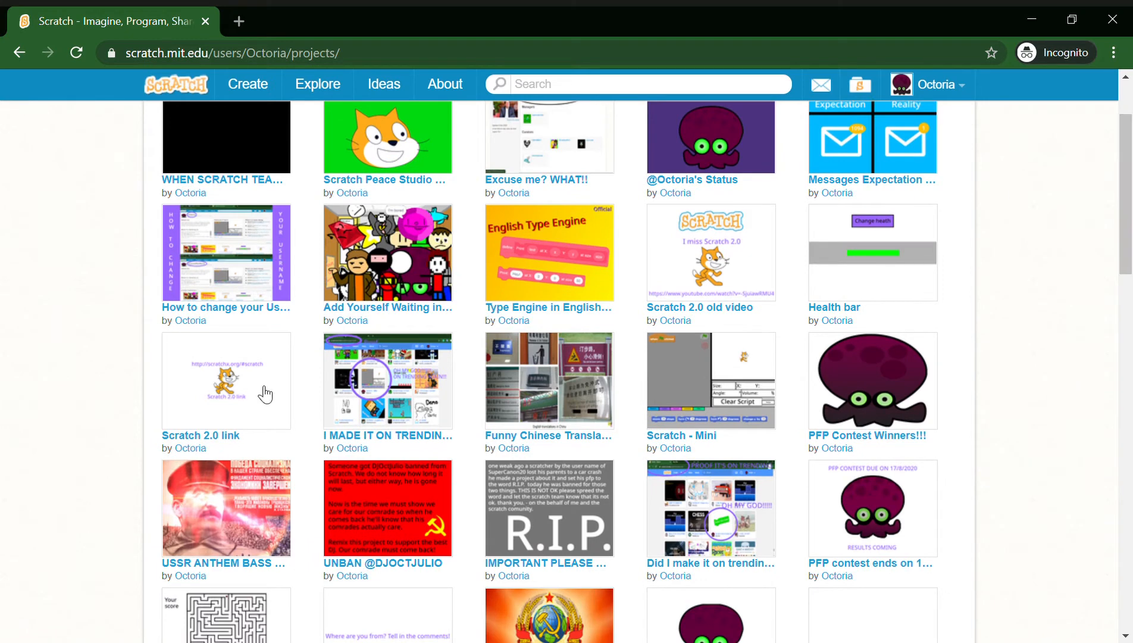
pyautogui.click(226, 381)
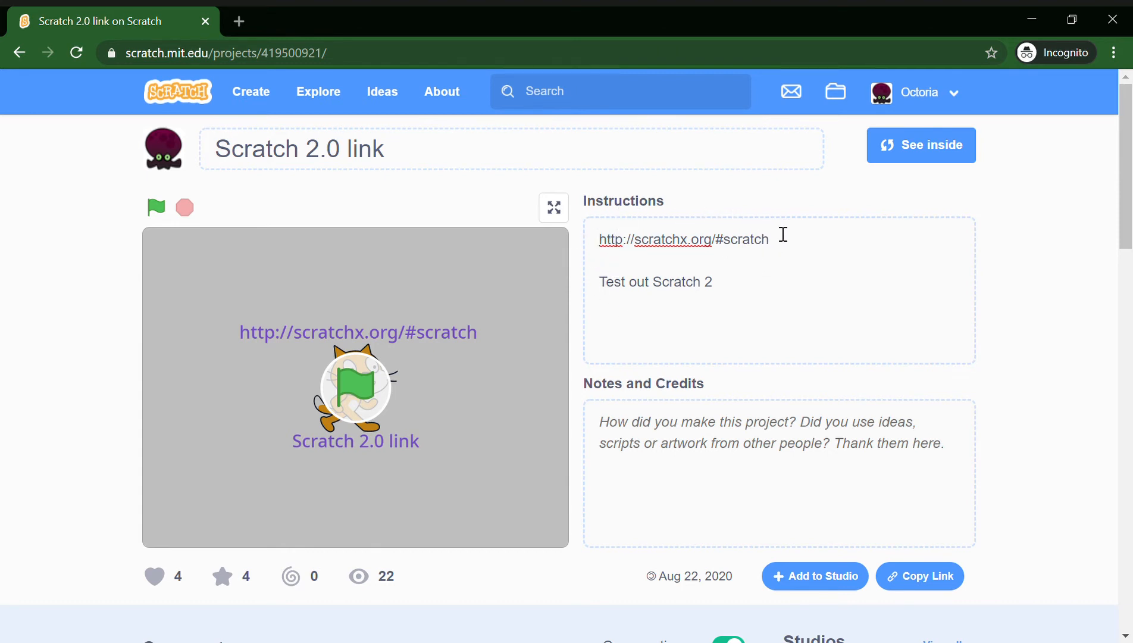
pyautogui.moveTo(776, 255)
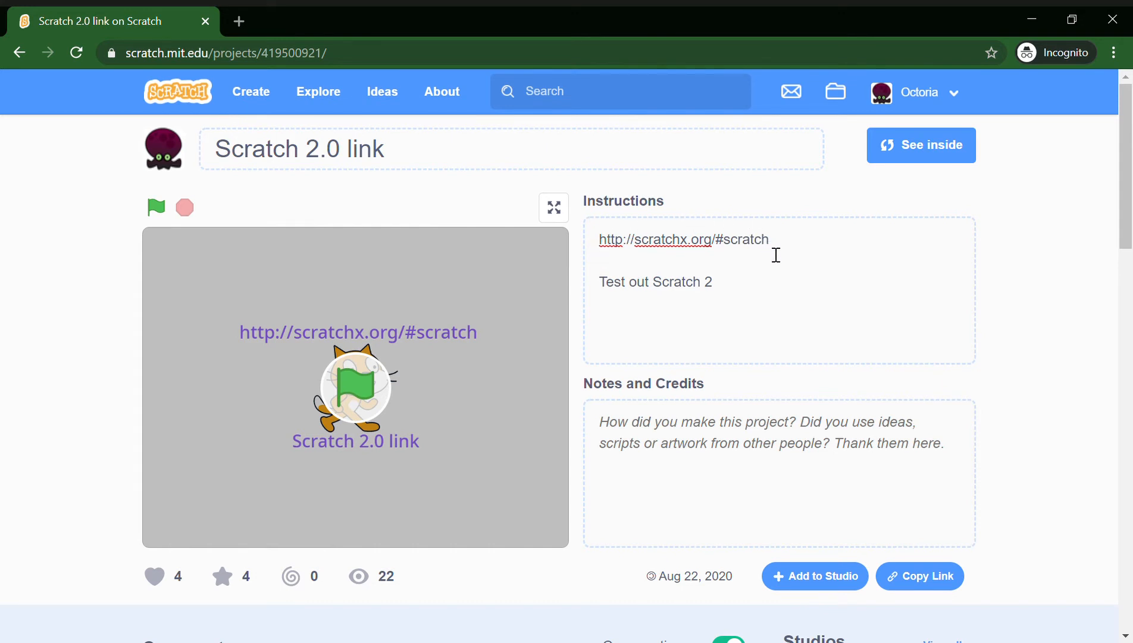
pyautogui.moveTo(255, 36)
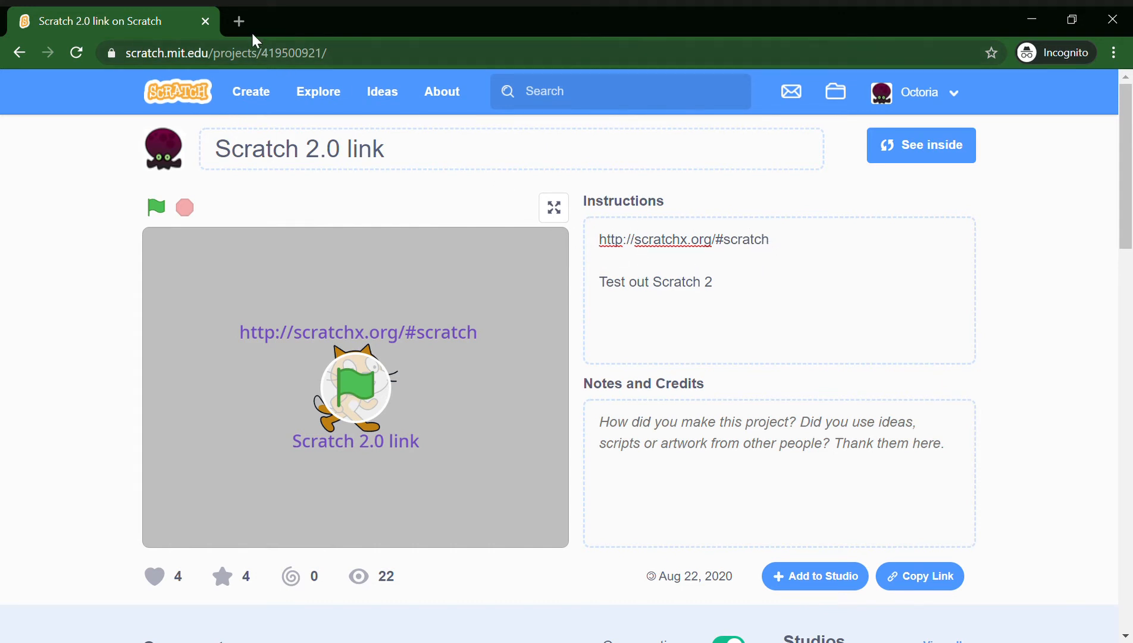
pyautogui.click(238, 21)
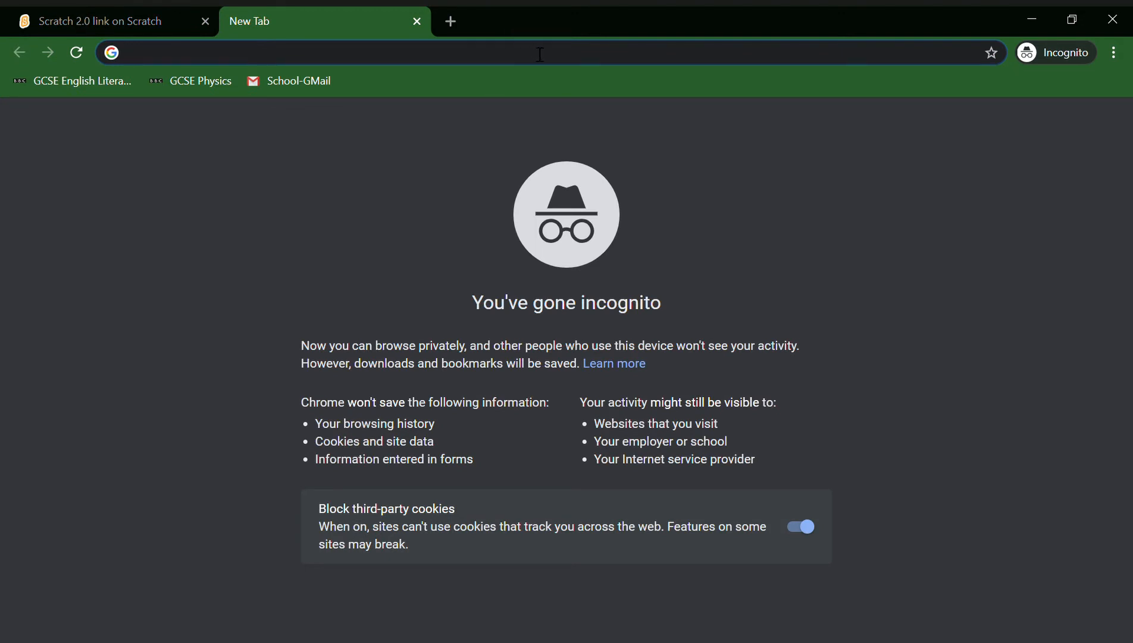
pyautogui.write('http://scratchx.org/#scratch')
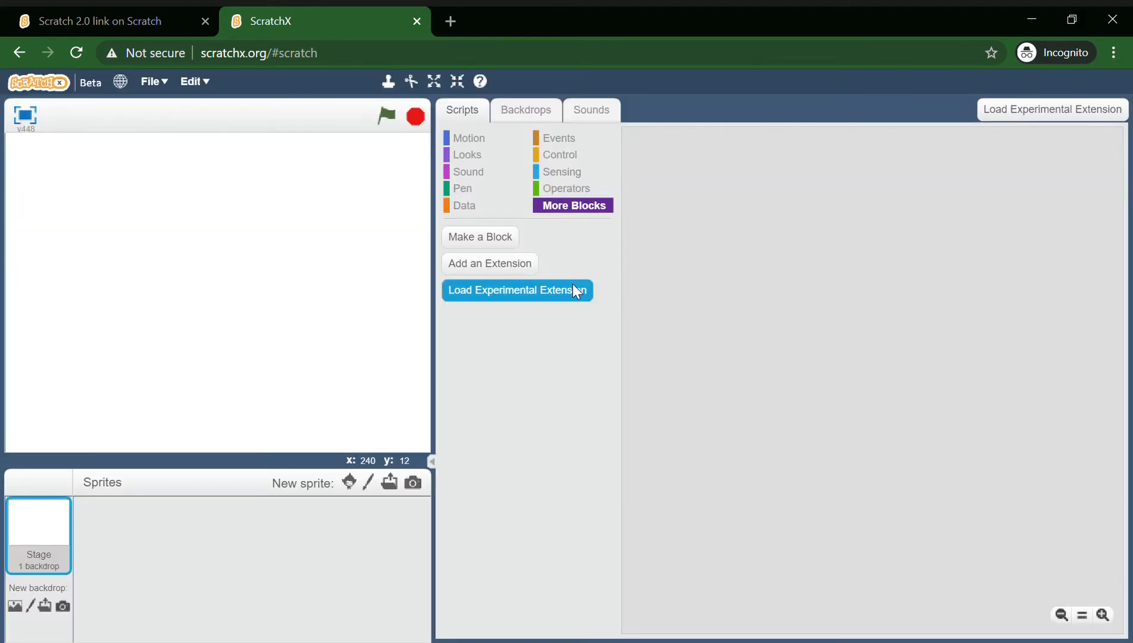
# Browse the Motion, Pen and Data block categories, ending on Operators
pyautogui.click(470, 138)
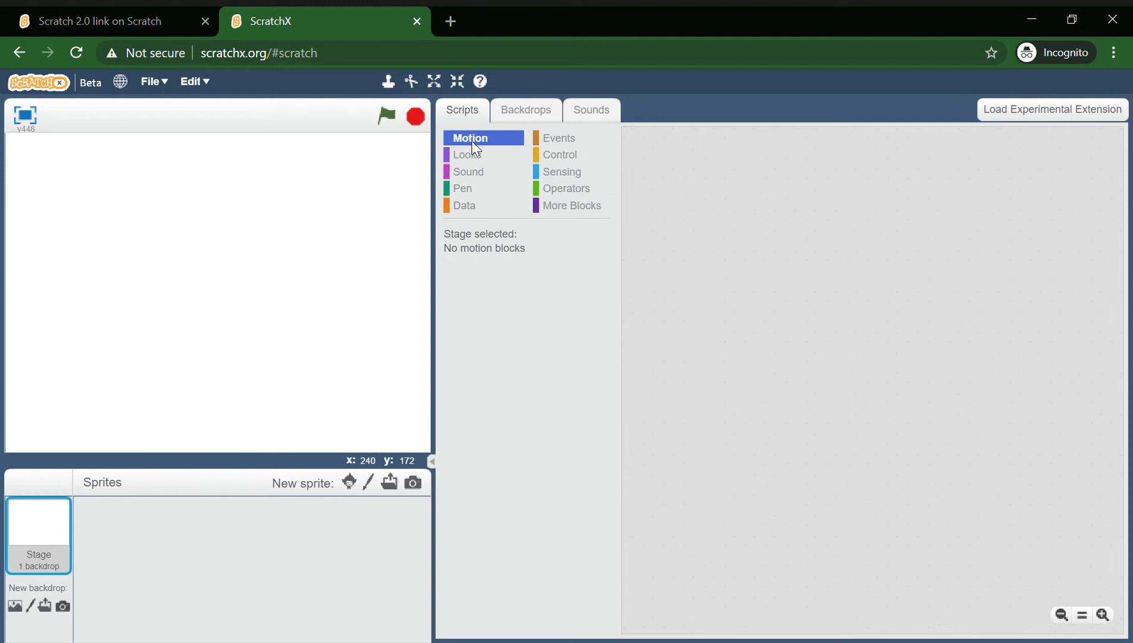
pyautogui.moveTo(550, 152)
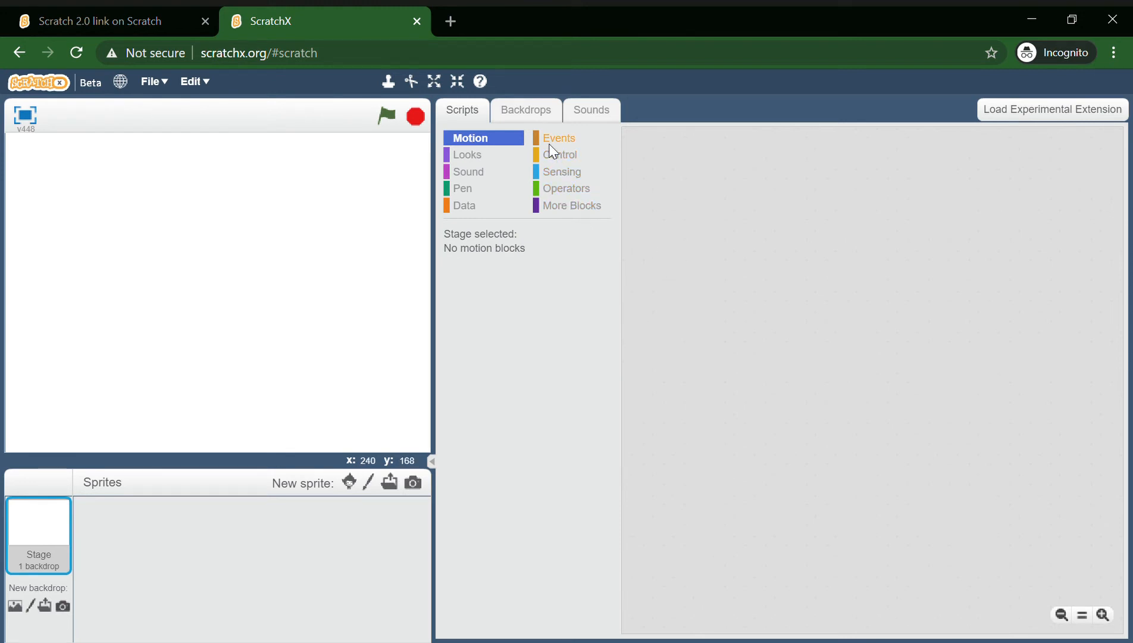
pyautogui.click(465, 188)
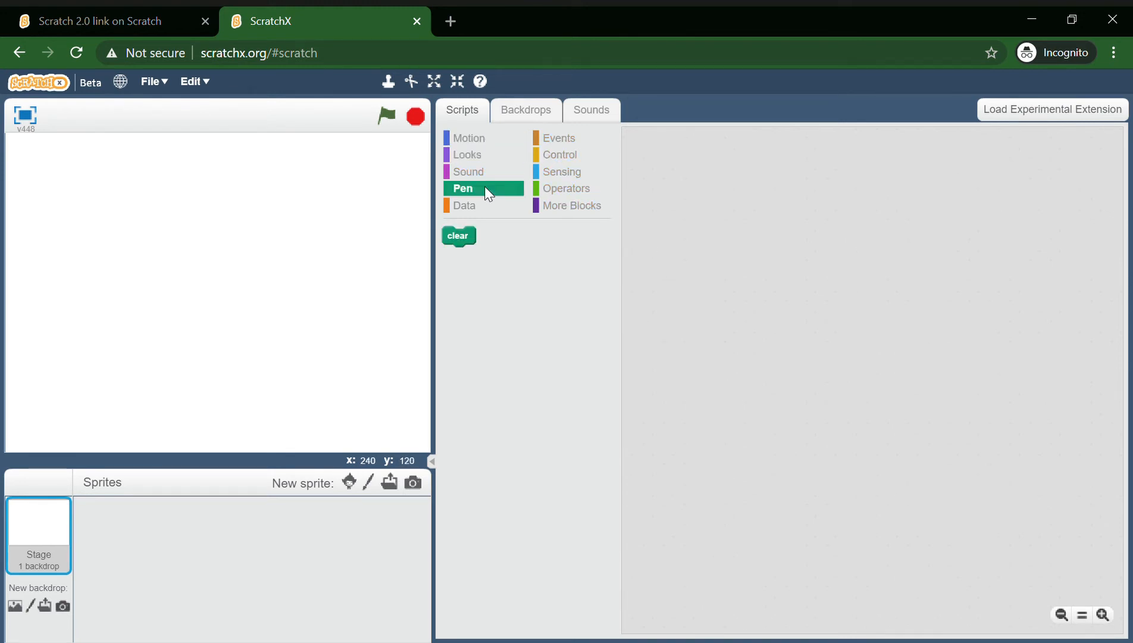
pyautogui.click(465, 205)
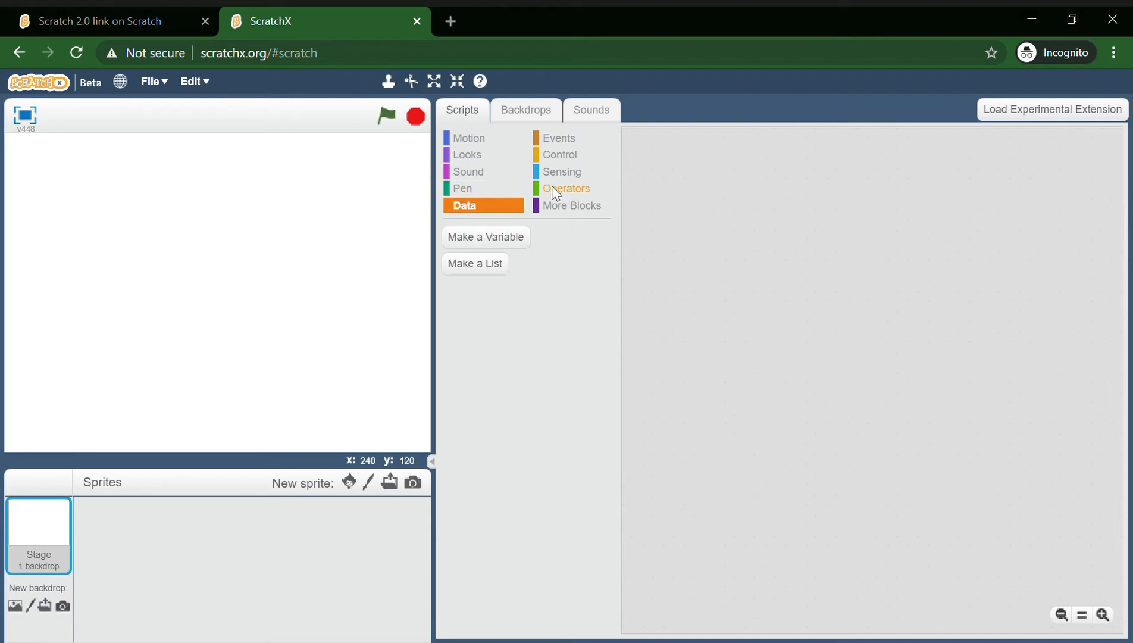
pyautogui.click(566, 188)
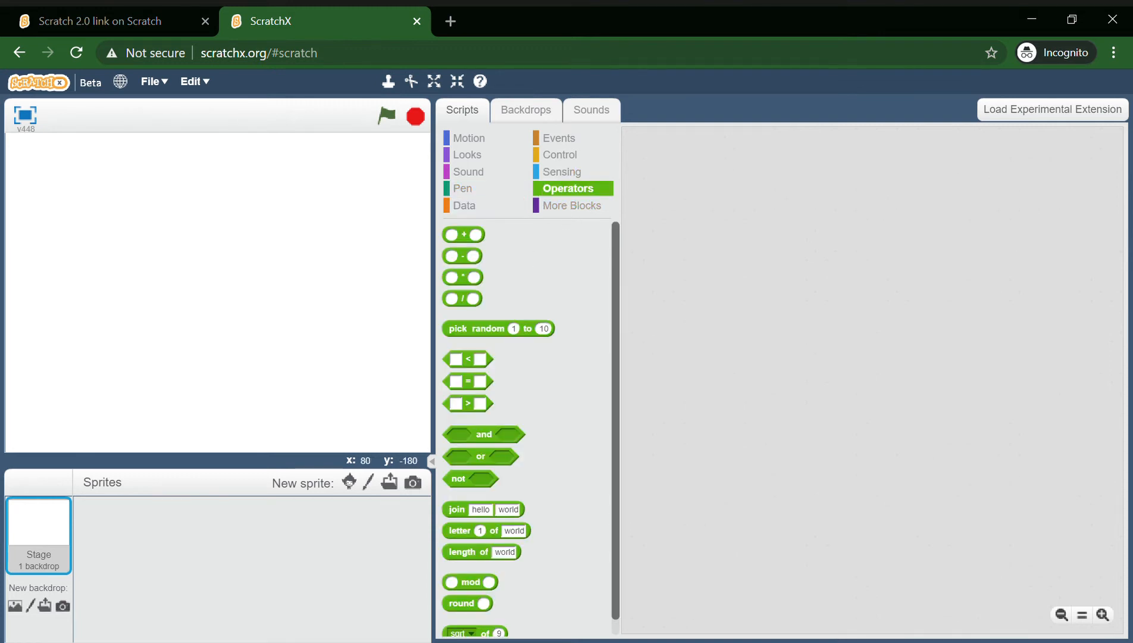
pyautogui.moveTo(347, 483)
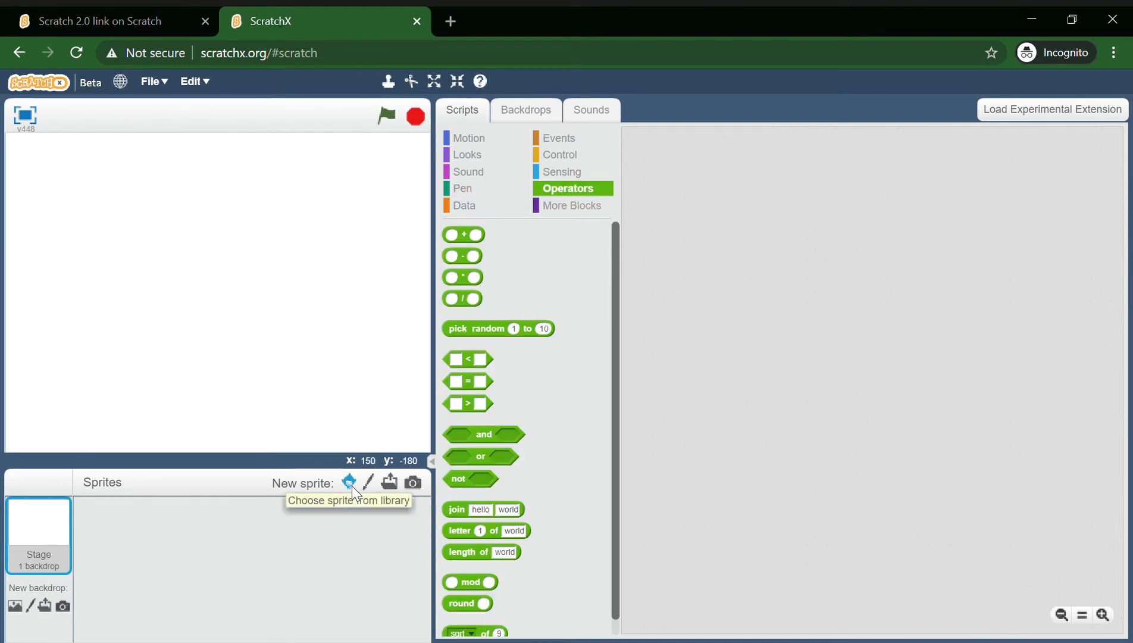
# Add the Cat1 sprite from the library's Animals category
pyautogui.click(347, 482)
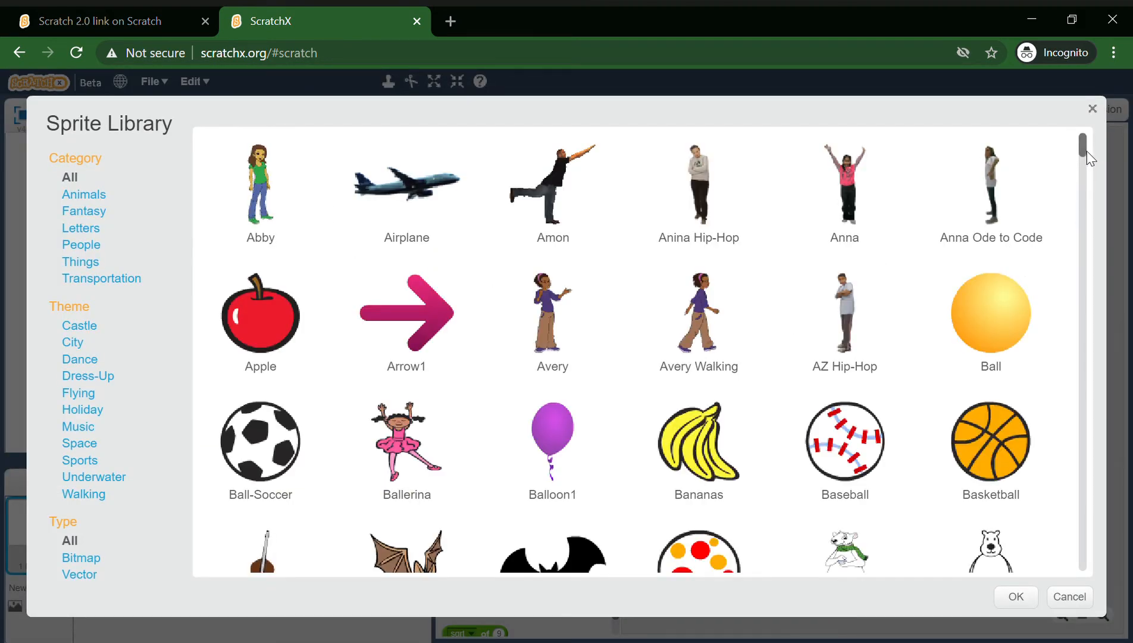
pyautogui.moveTo(351, 231)
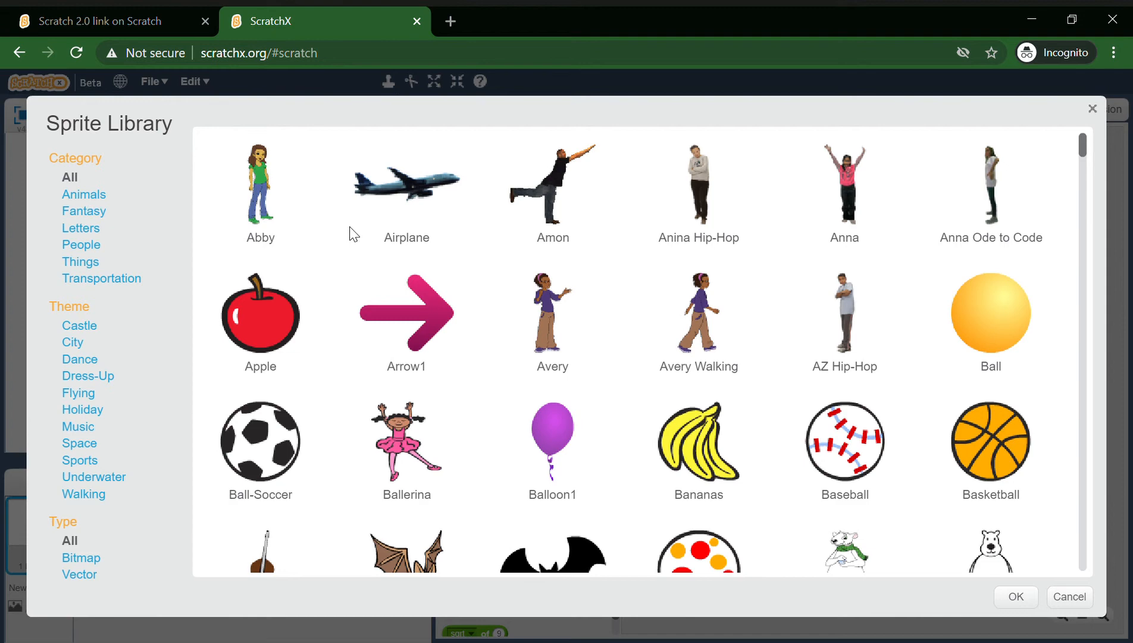
pyautogui.click(84, 194)
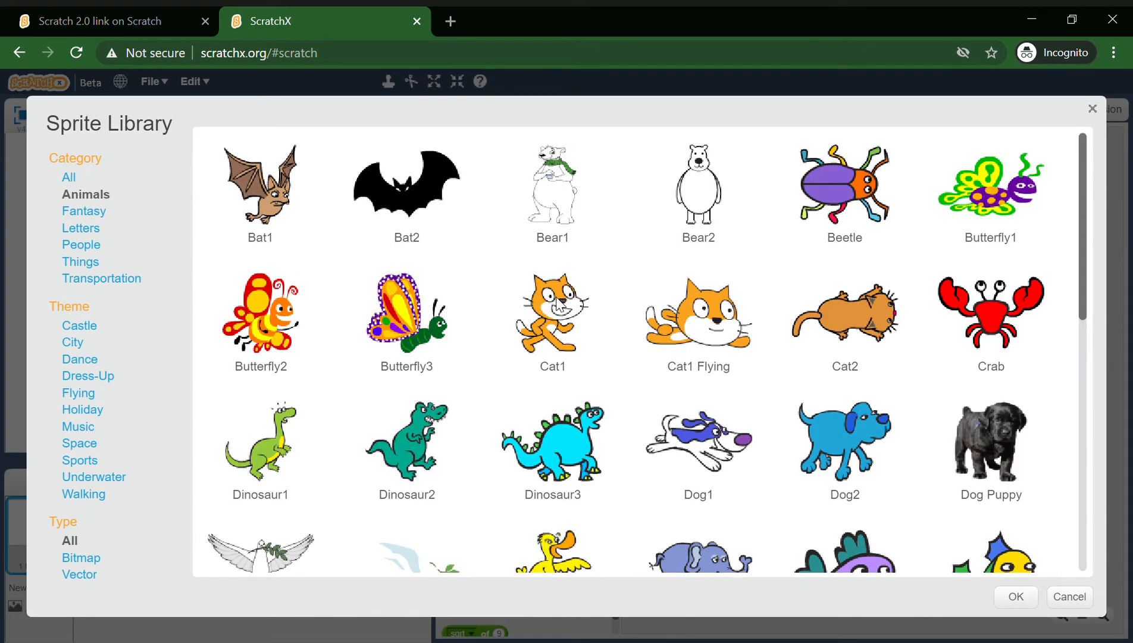
pyautogui.moveTo(567, 354)
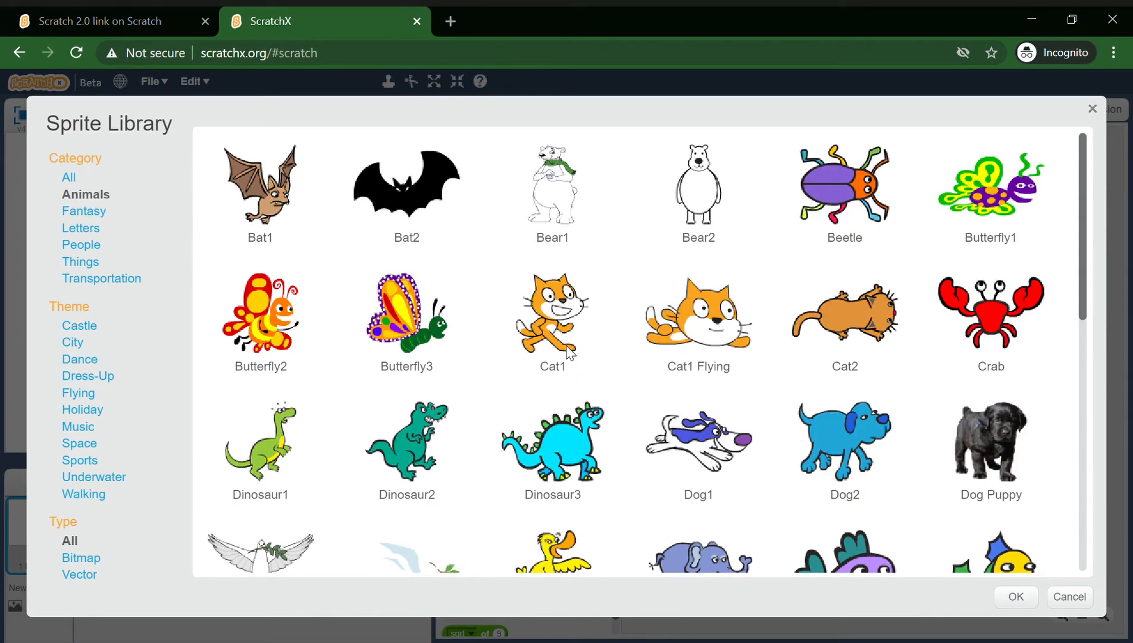
pyautogui.click(552, 322)
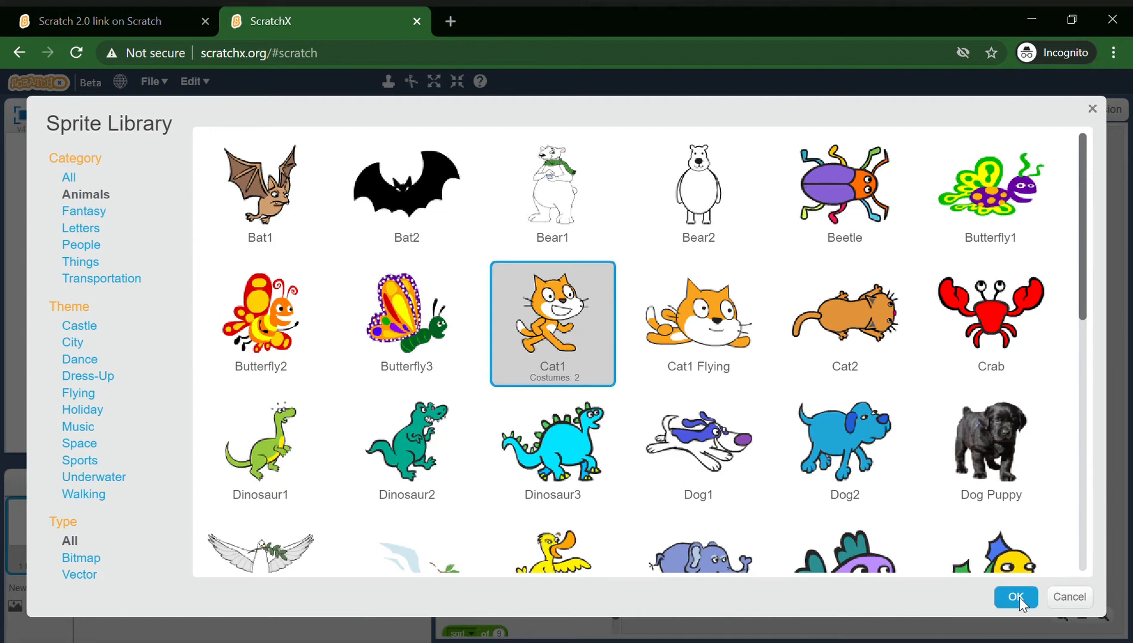
pyautogui.click(1015, 596)
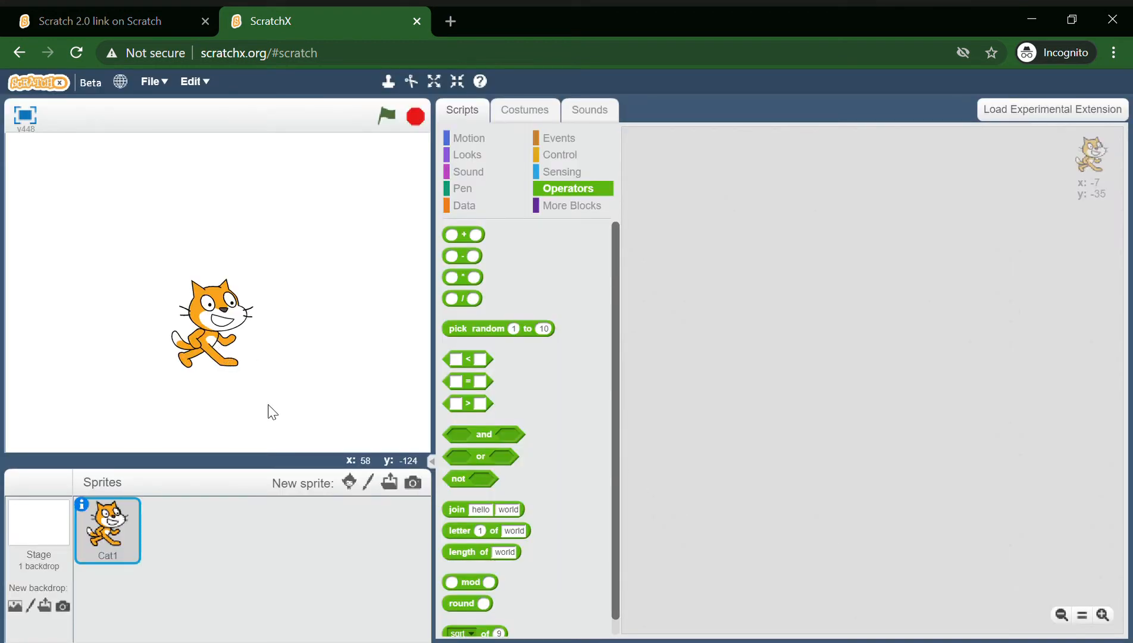
# Build a 'when green flag clicked' script with go to x: 0 y: 0, and run it
pyautogui.click(560, 138)
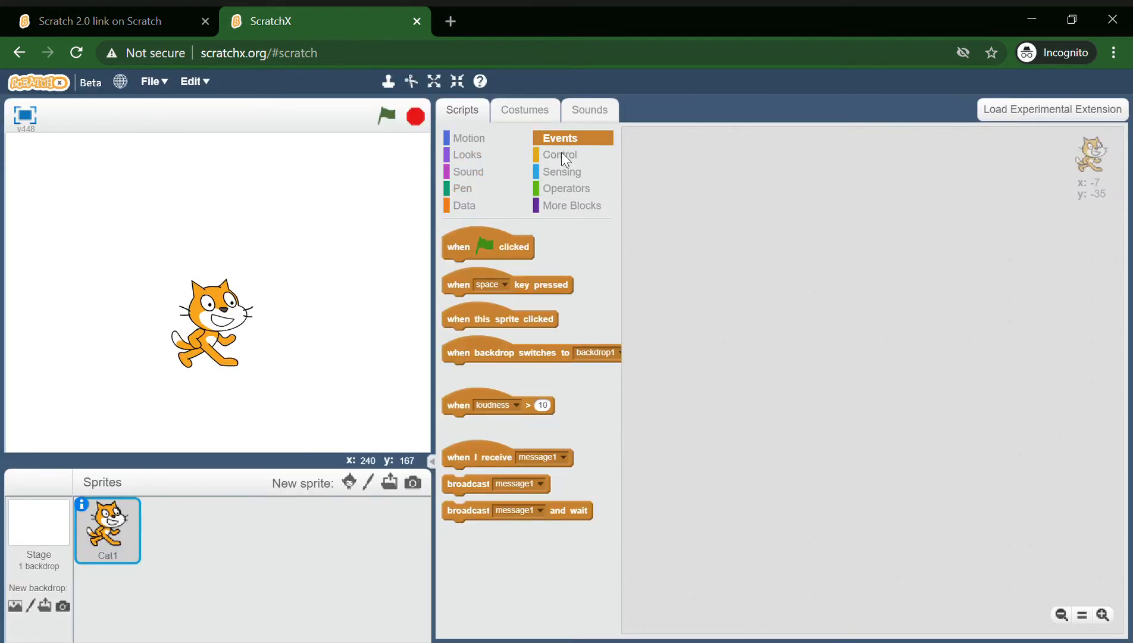
pyautogui.moveTo(488, 246); pyautogui.dragTo(681, 185)
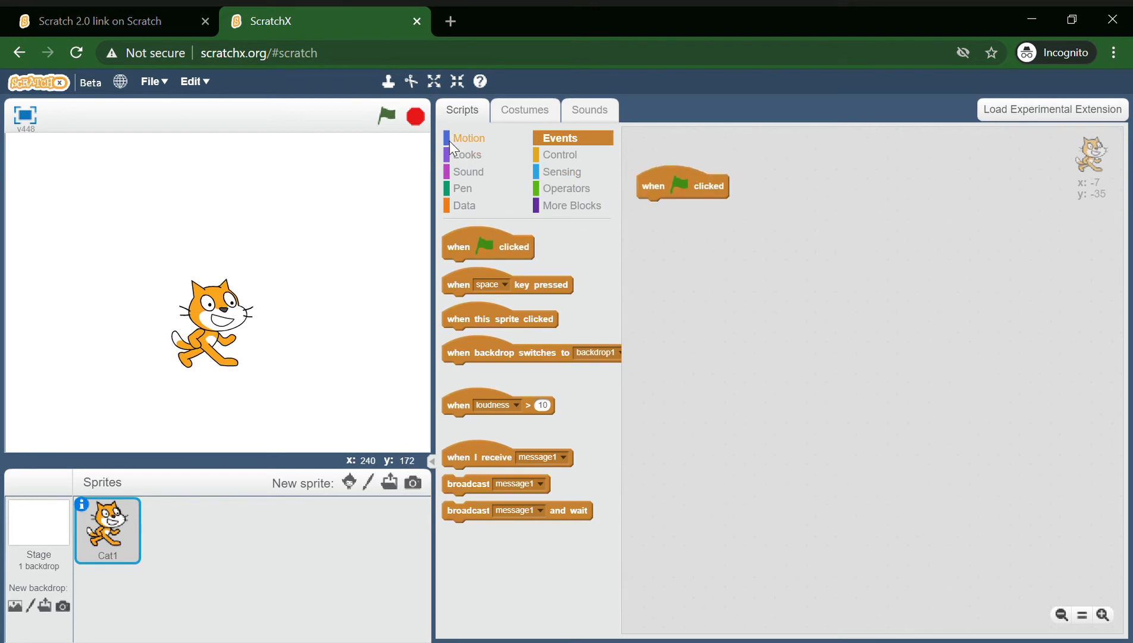
pyautogui.click(470, 137)
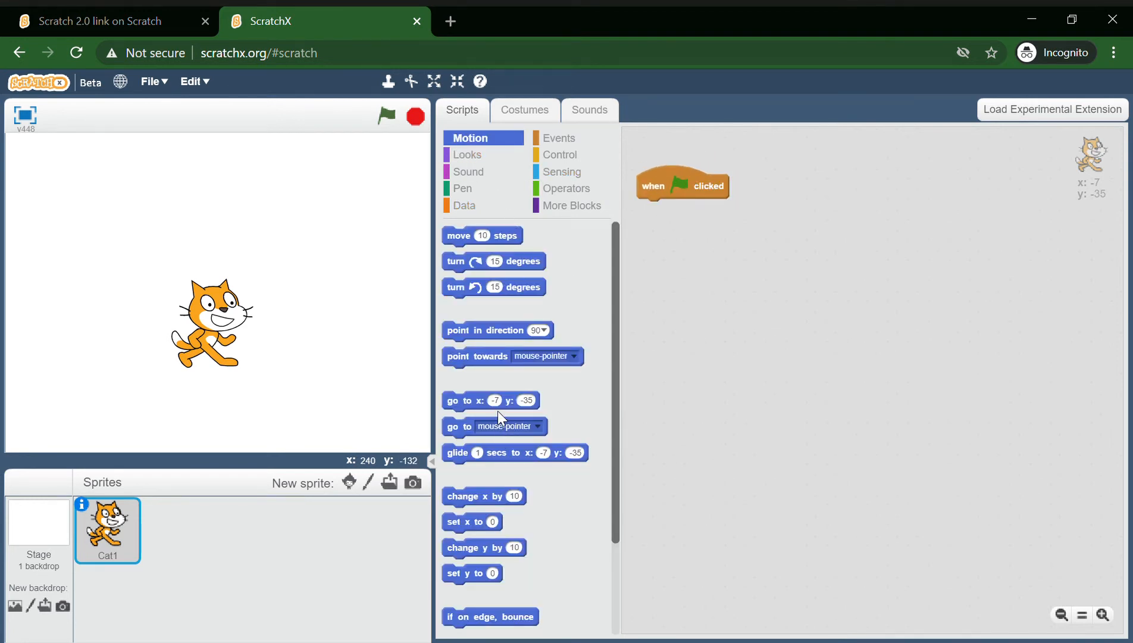
pyautogui.moveTo(491, 400); pyautogui.dragTo(759, 280)
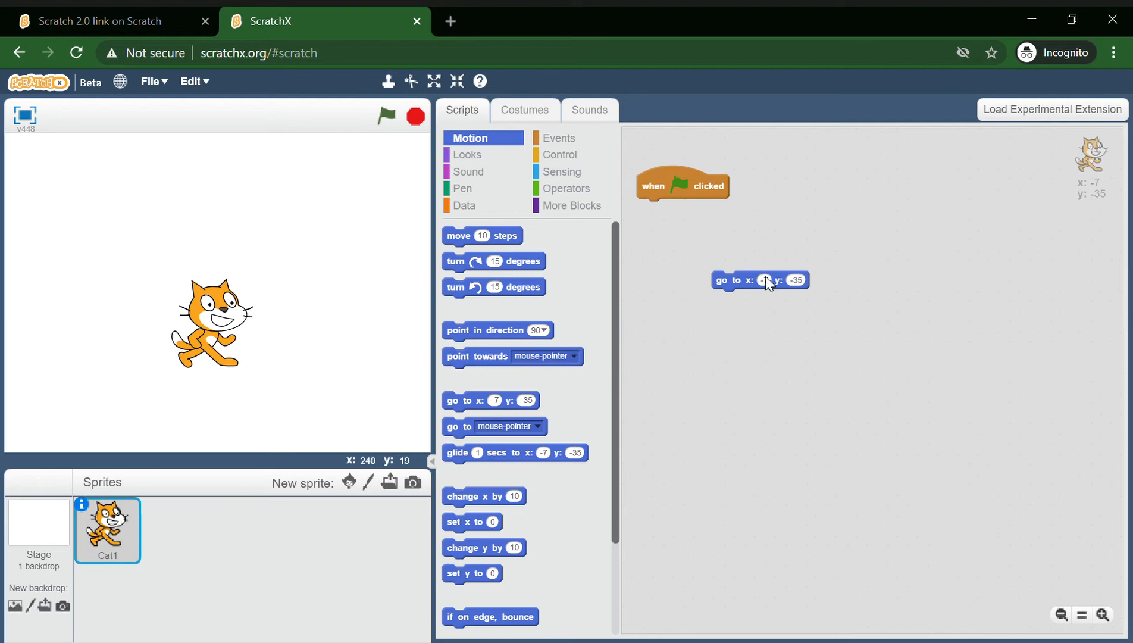
pyautogui.click(763, 280)
pyautogui.write('0')
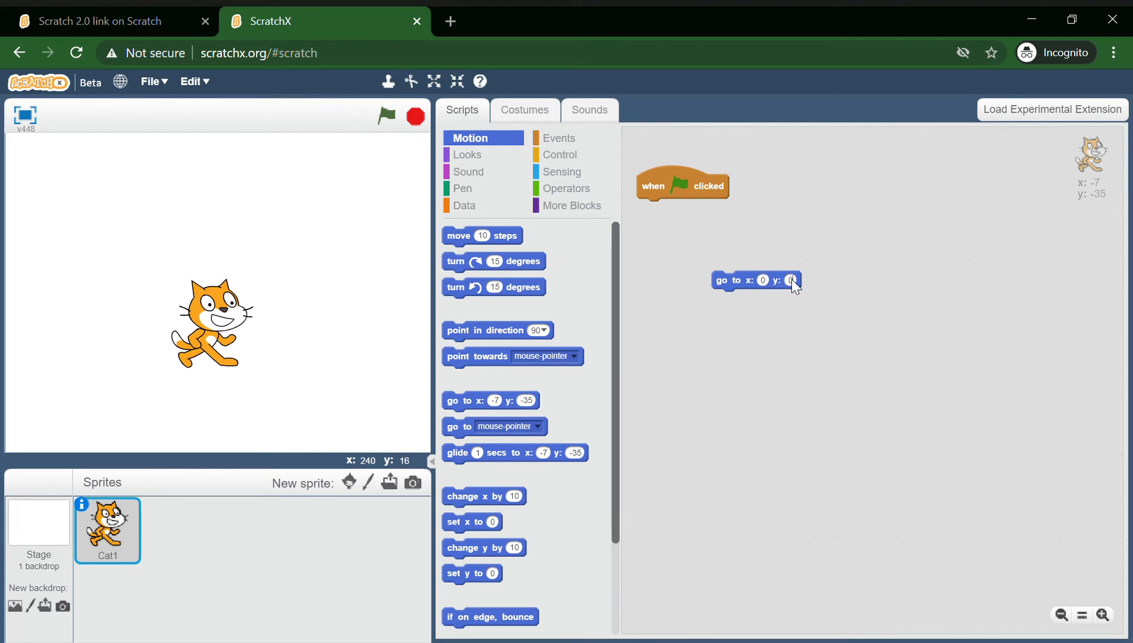
pyautogui.moveTo(723, 280); pyautogui.dragTo(651, 208)
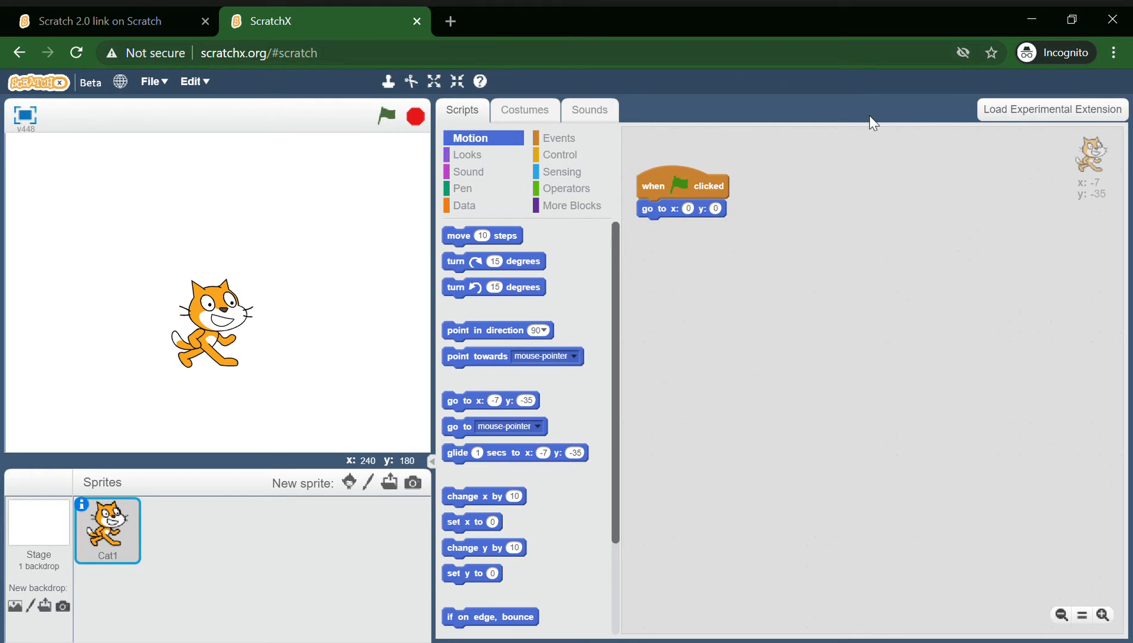
pyautogui.moveTo(775, 90)
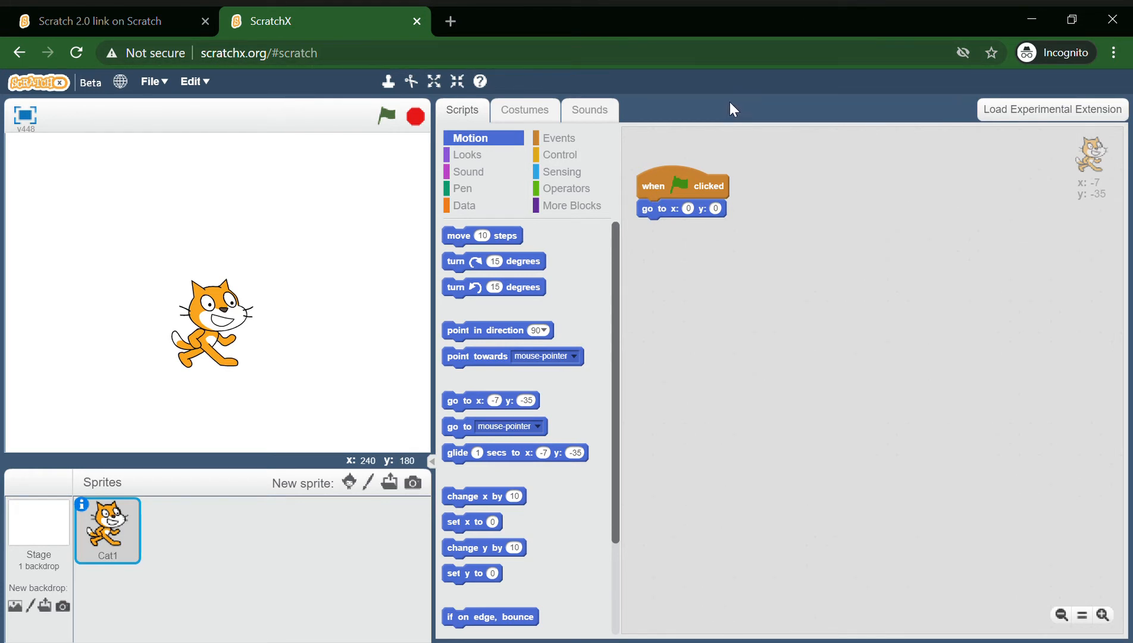
pyautogui.moveTo(748, 105)
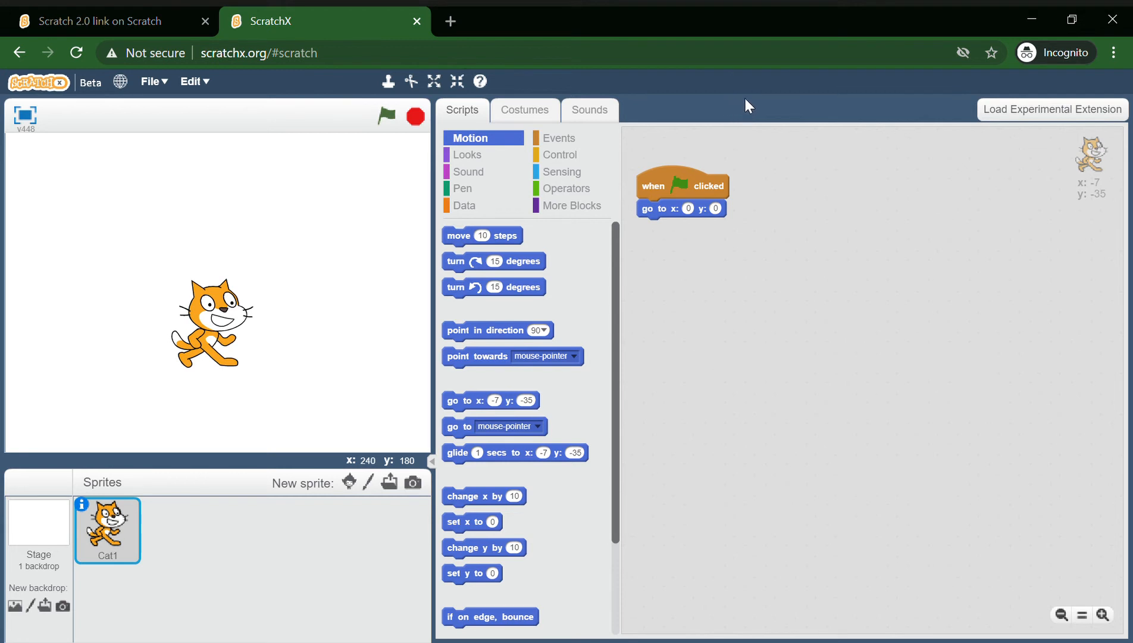
pyautogui.moveTo(725, 94)
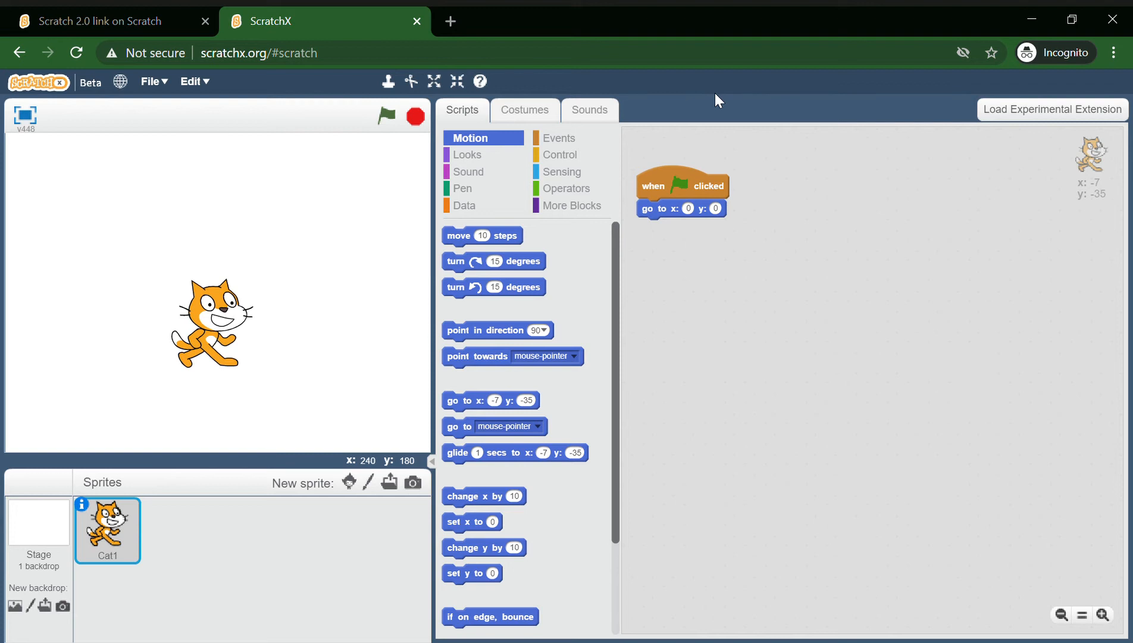
pyautogui.moveTo(709, 96)
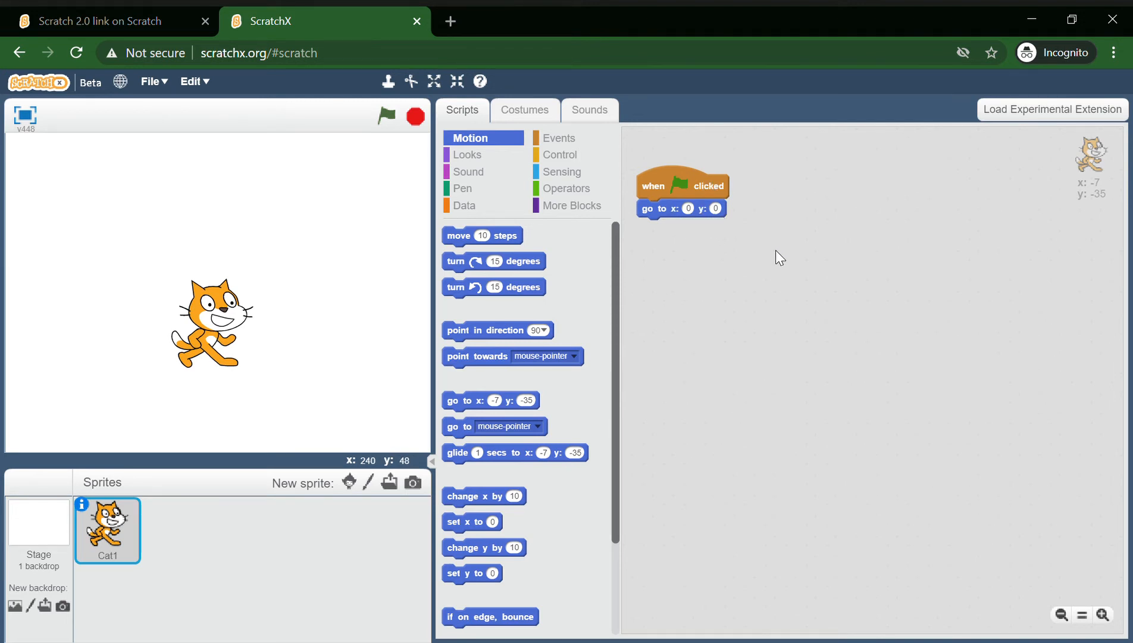
pyautogui.click(386, 115)
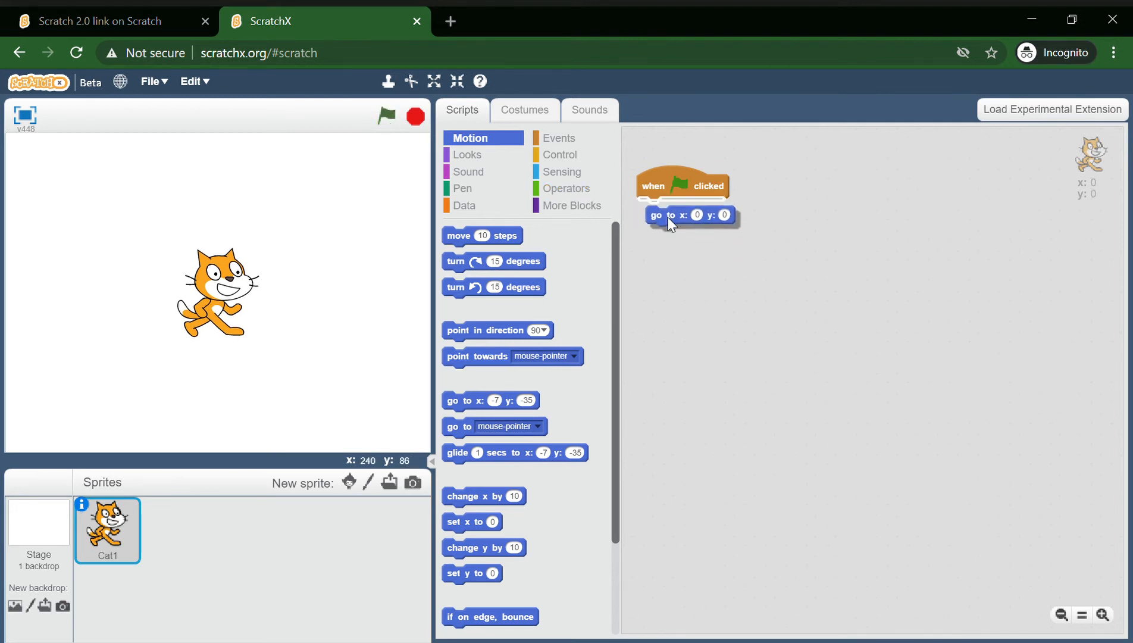
# Add a forever loop containing a next costume block to the cat's script
pyautogui.click(560, 154)
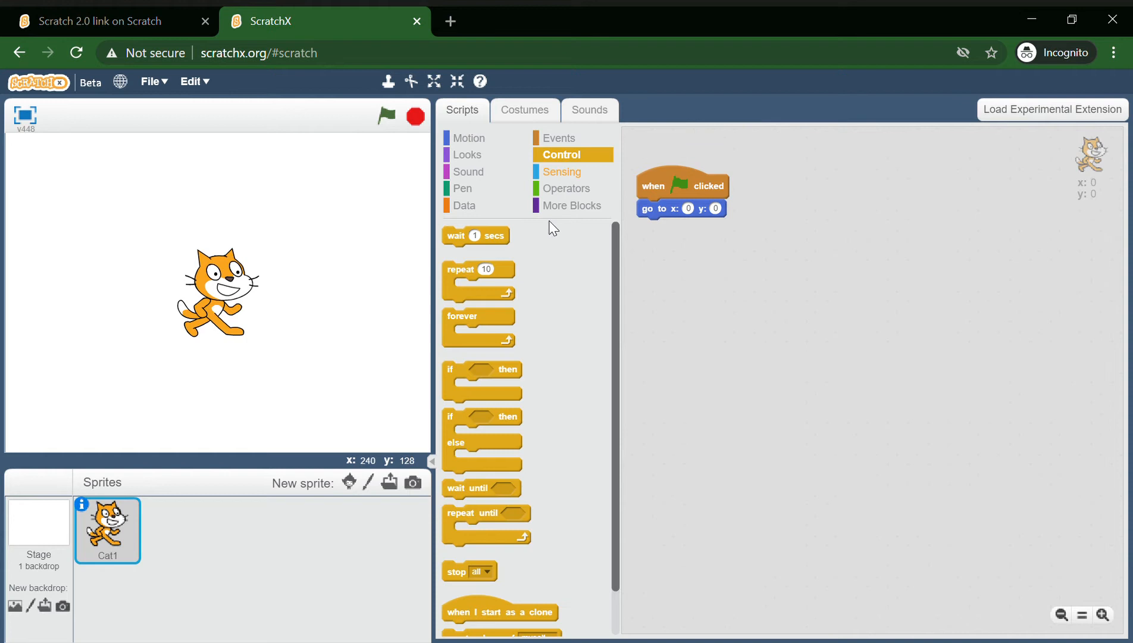
pyautogui.moveTo(479, 316); pyautogui.dragTo(657, 226)
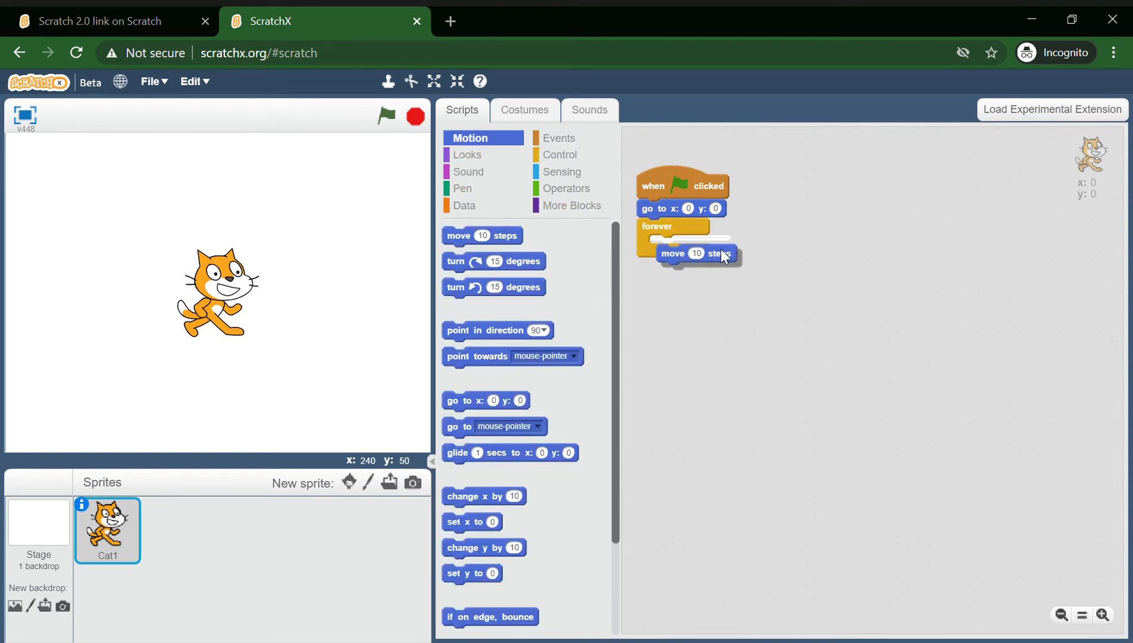
pyautogui.click(469, 154)
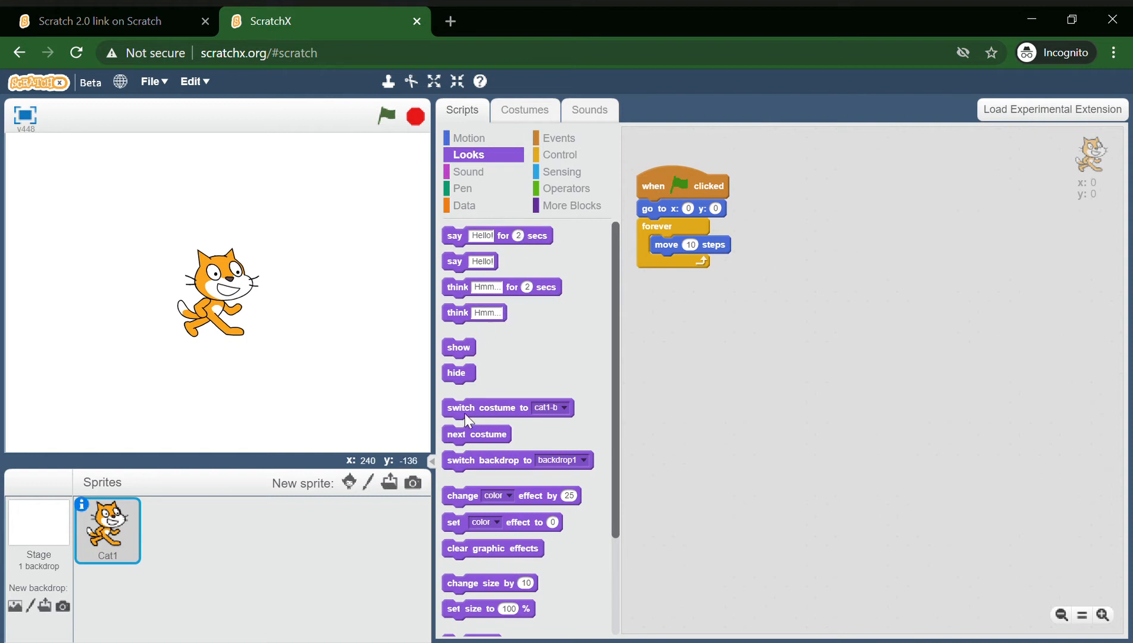
pyautogui.moveTo(476, 433); pyautogui.dragTo(679, 262)
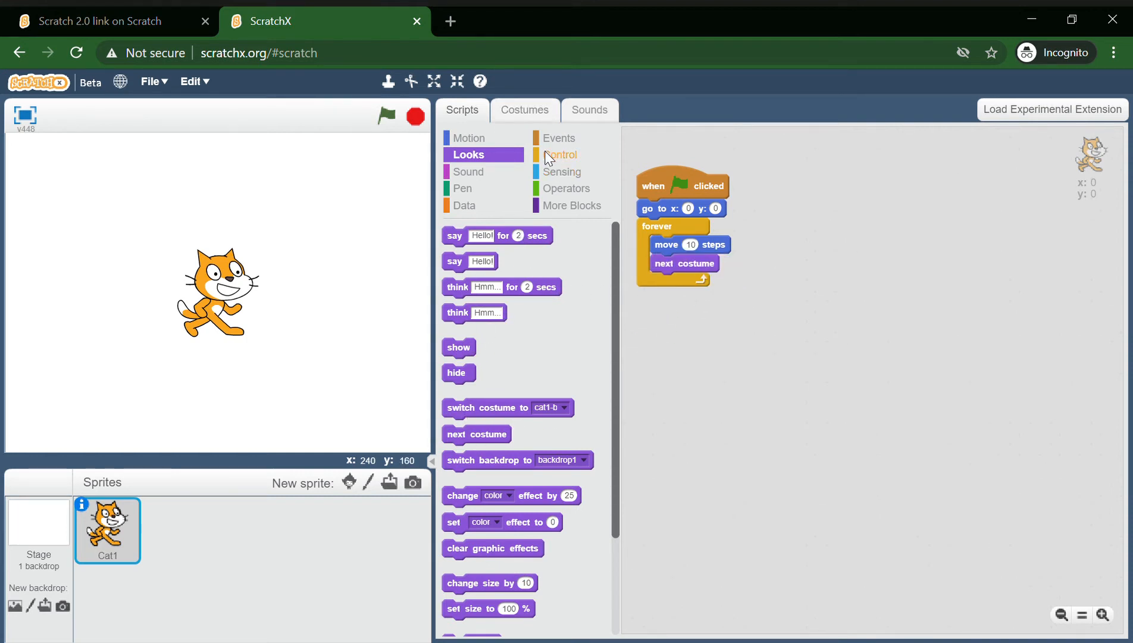
pyautogui.click(561, 155)
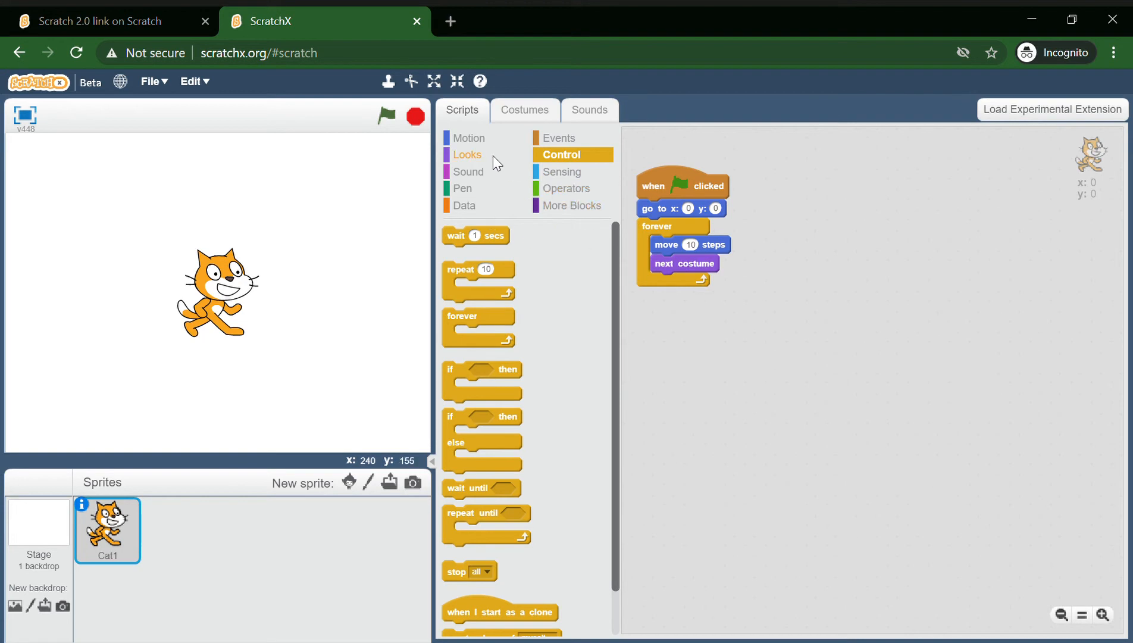
pyautogui.click(471, 138)
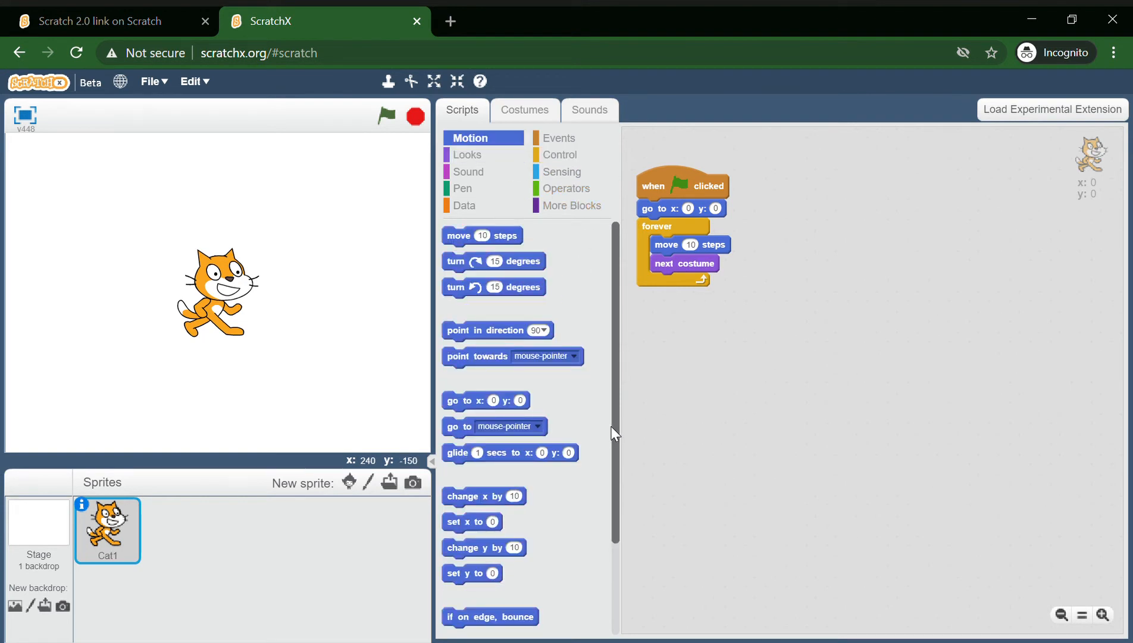
pyautogui.scroll(-3)
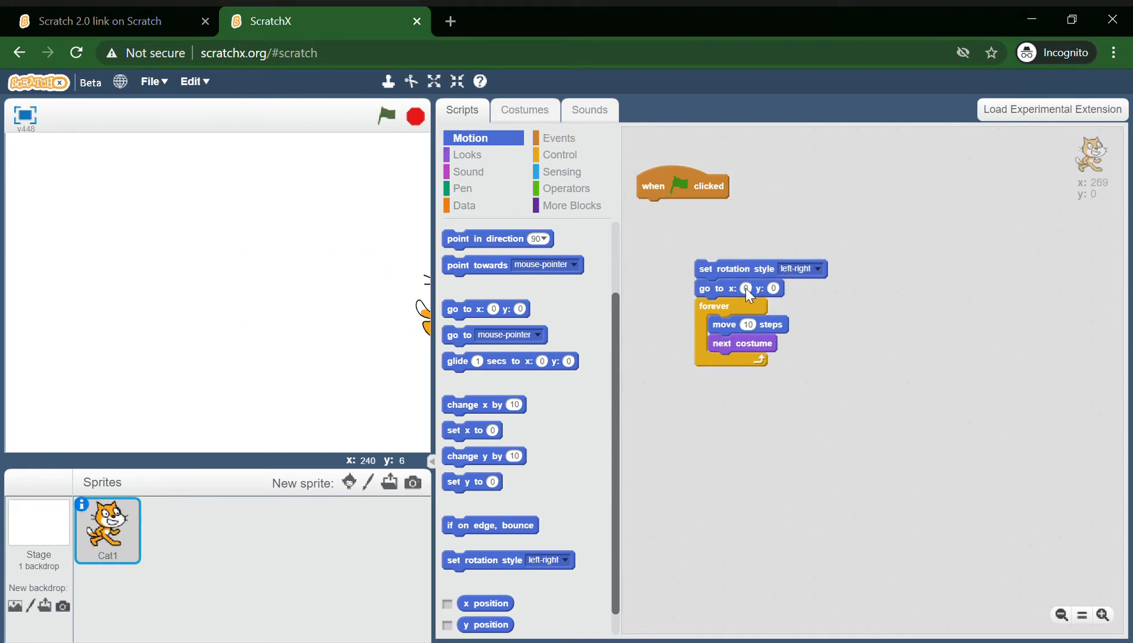
# Set rotation style to don't rotate, reattach the loop, and add 'if on edge, bounce' inside
pyautogui.click(815, 268)
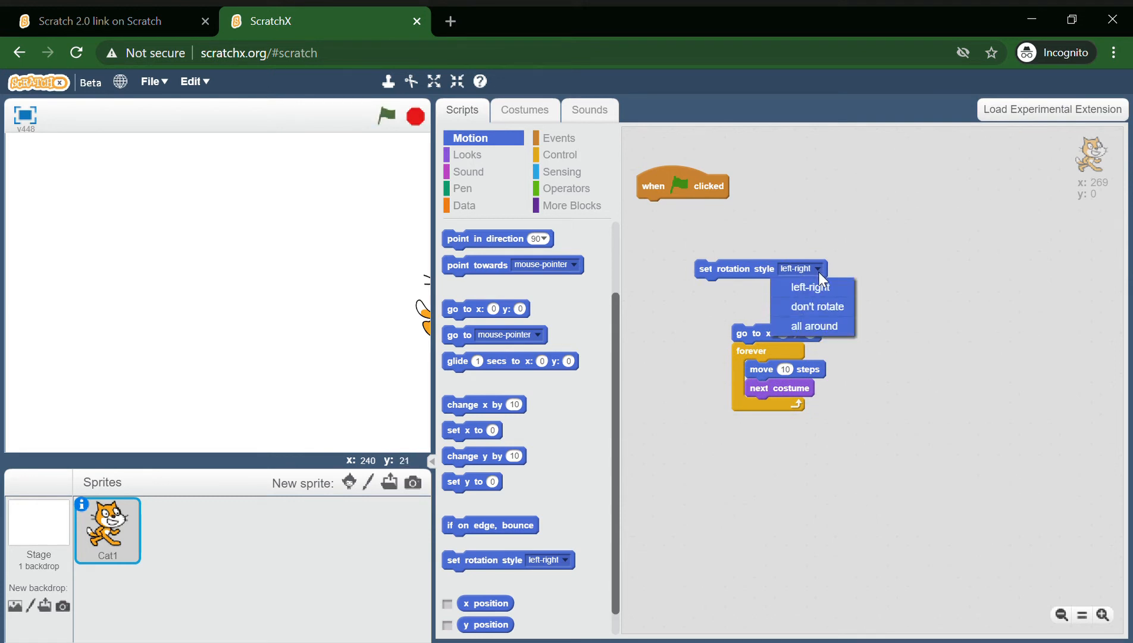
pyautogui.click(817, 306)
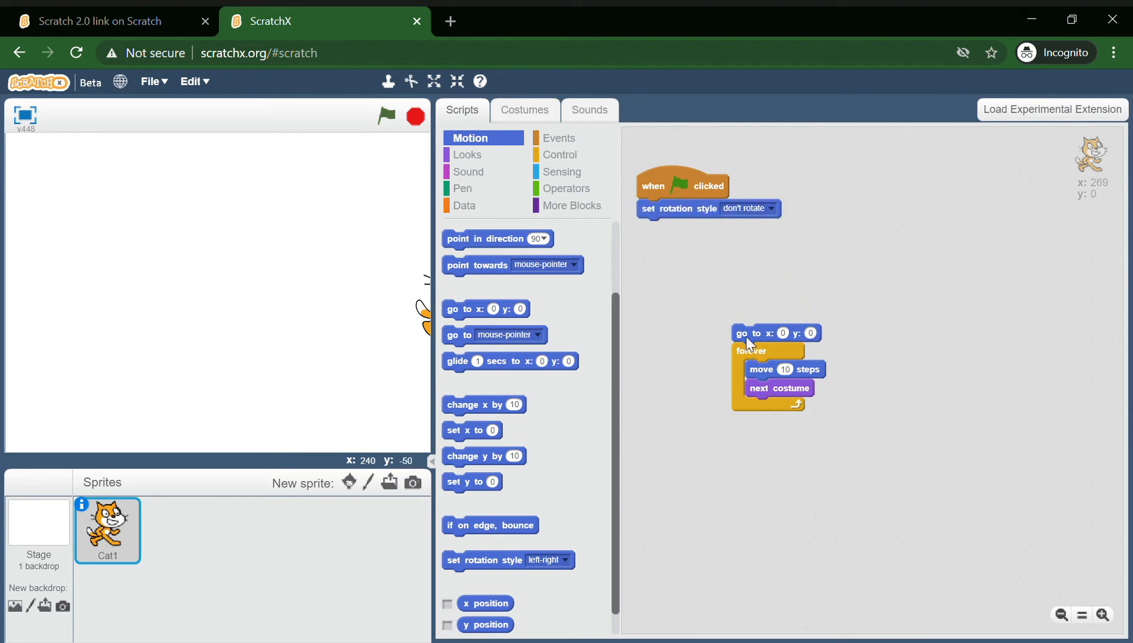
pyautogui.moveTo(740, 333); pyautogui.dragTo(647, 227)
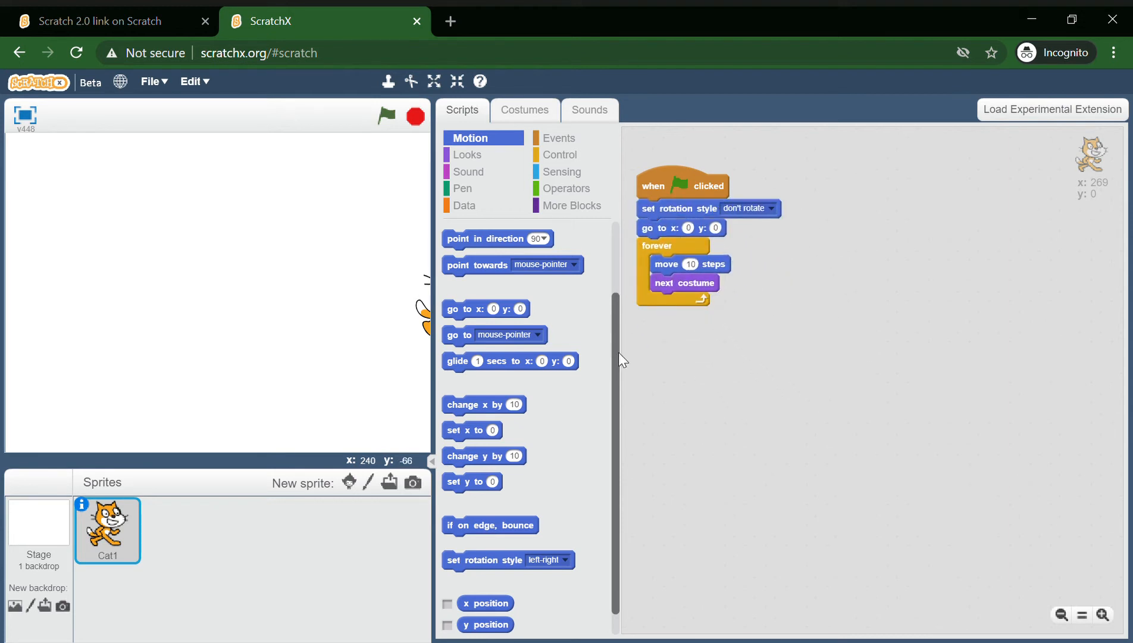
pyautogui.moveTo(490, 525); pyautogui.dragTo(708, 313)
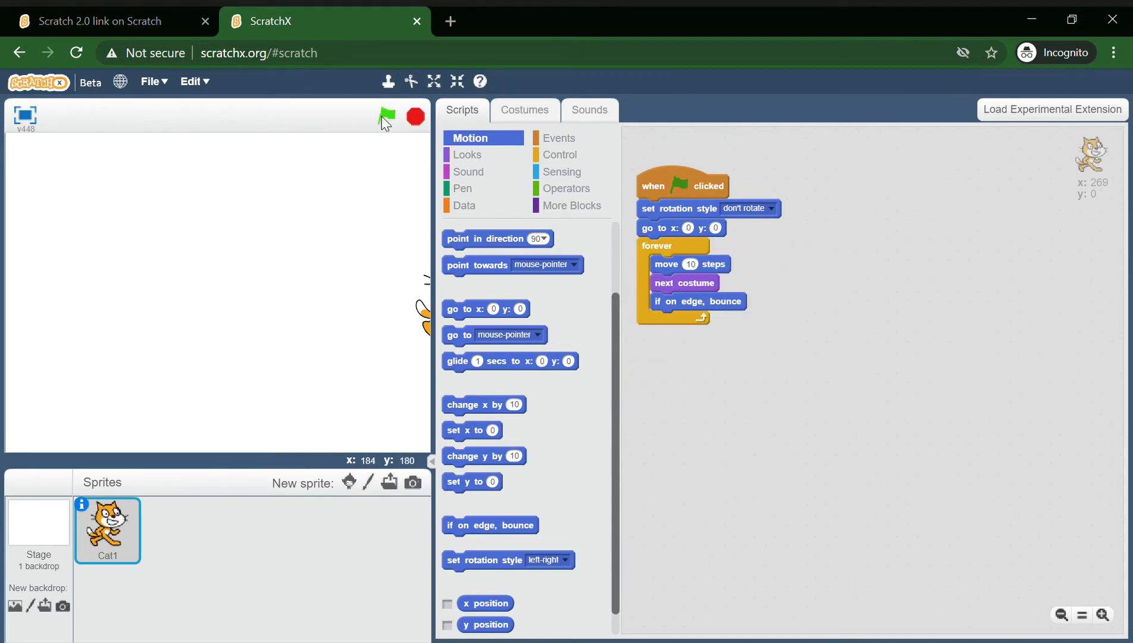
# Run the green-flag project to test the walking cat
pyautogui.click(387, 116)
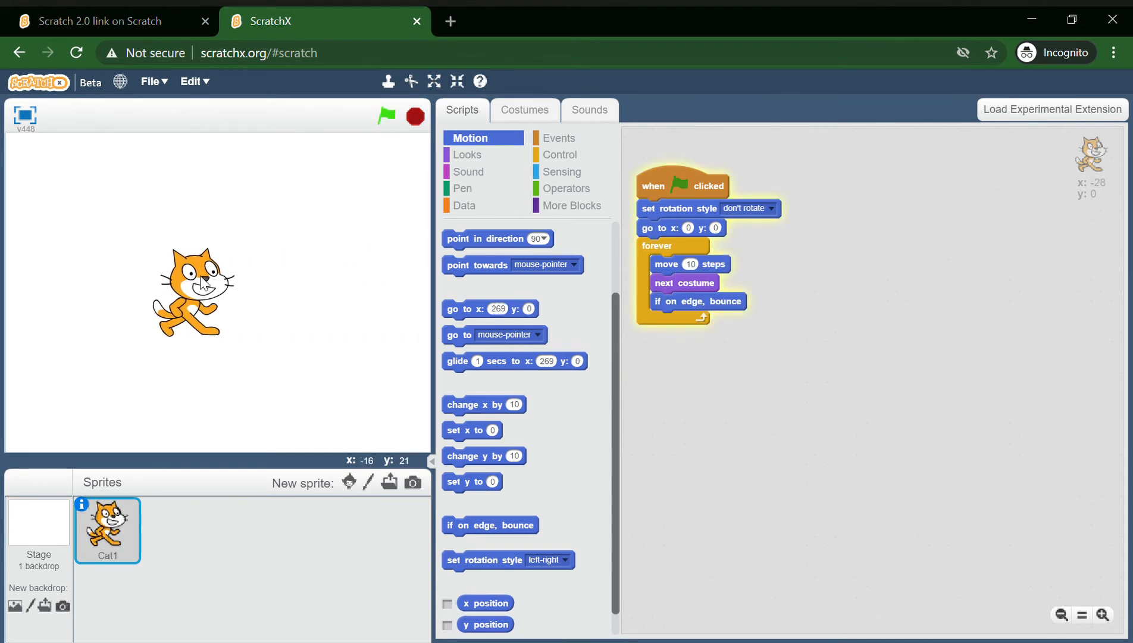
pyautogui.click(387, 116)
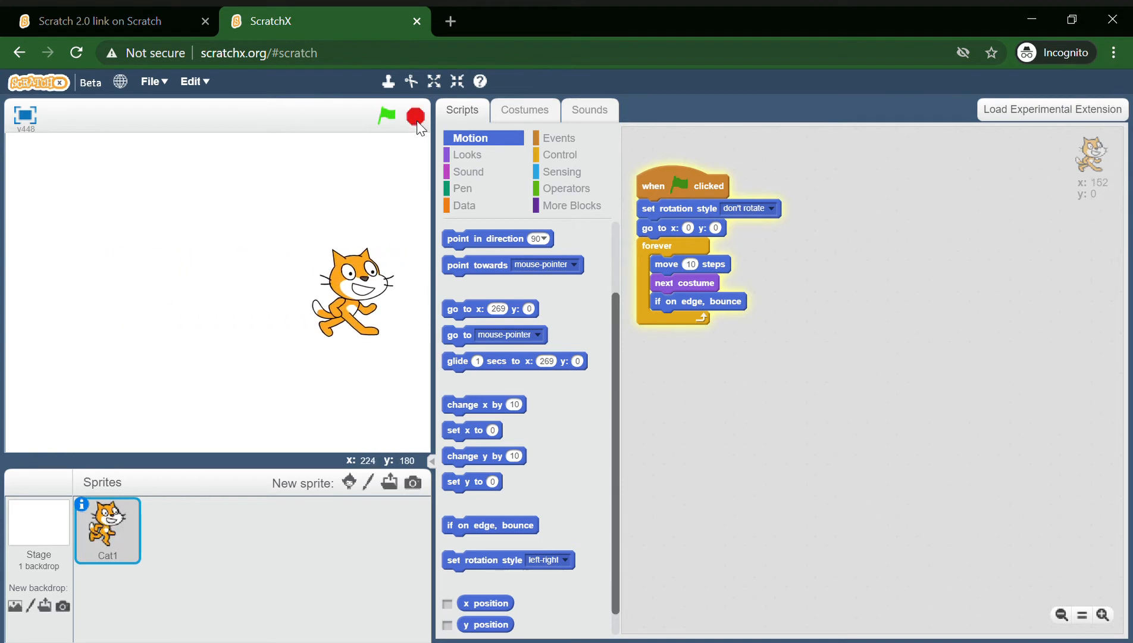
pyautogui.click(386, 115)
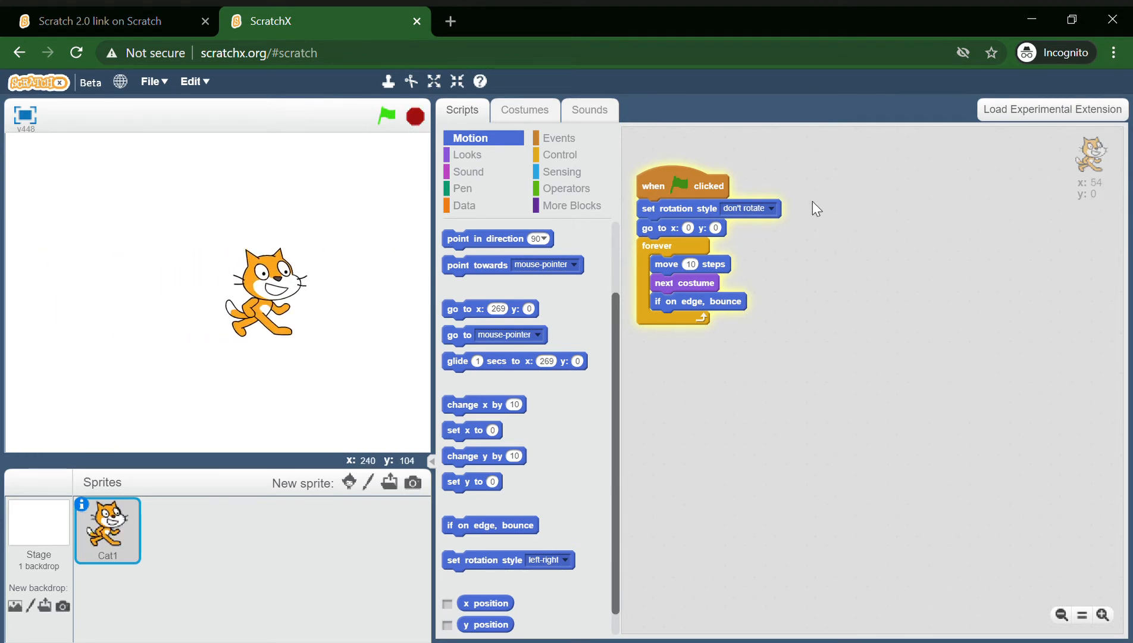
# Change the rotation style to left-right and rerun the project
pyautogui.click(771, 208)
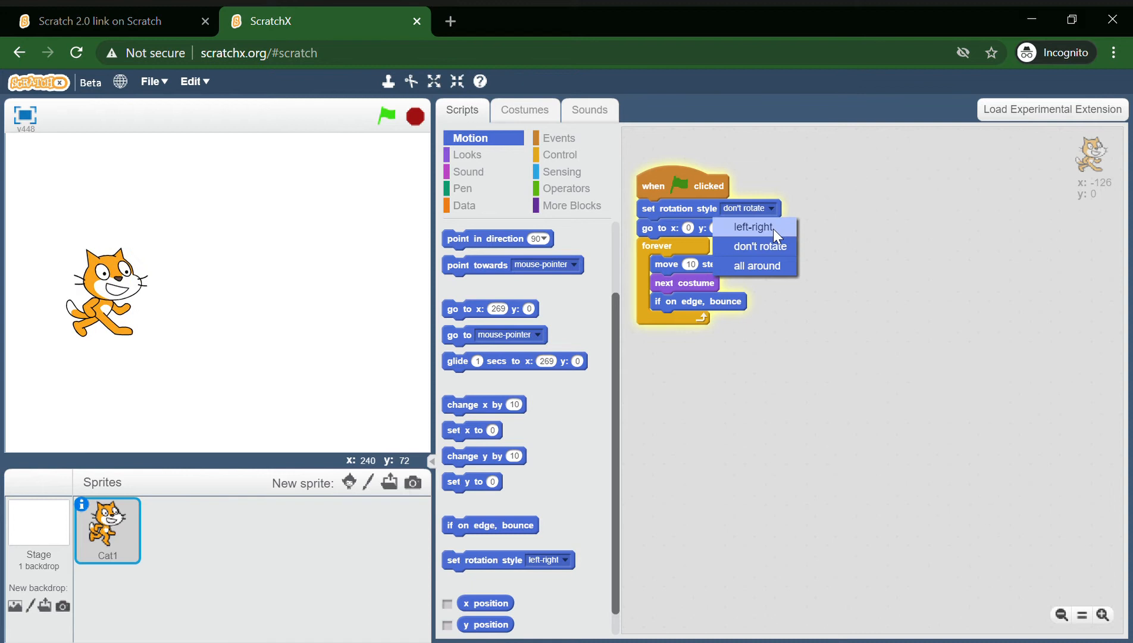
pyautogui.click(752, 226)
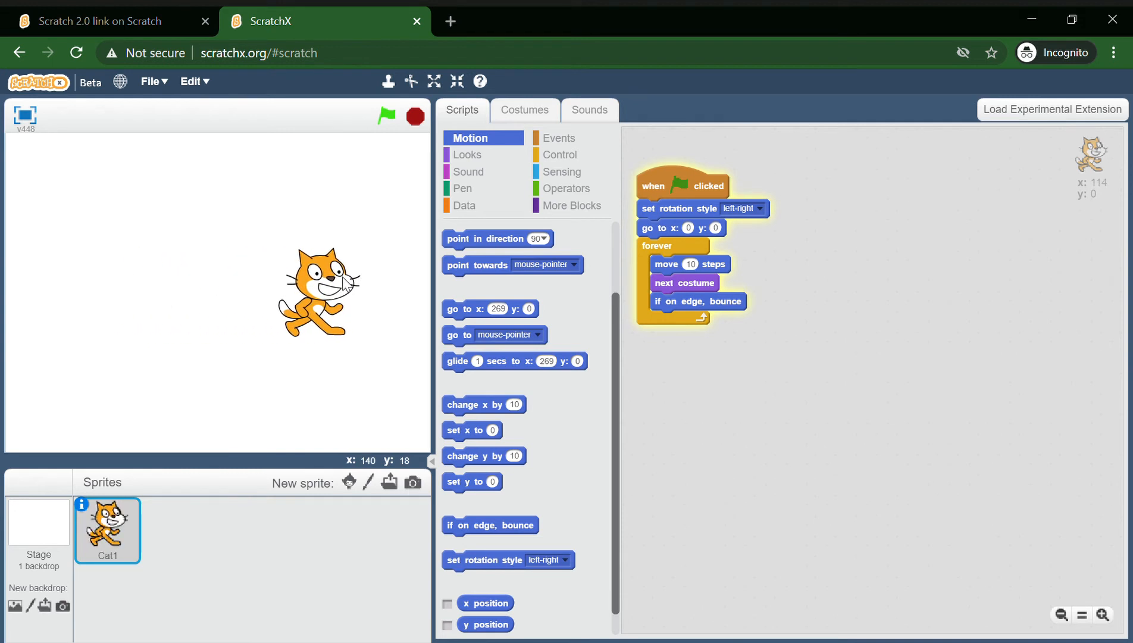
pyautogui.click(387, 115)
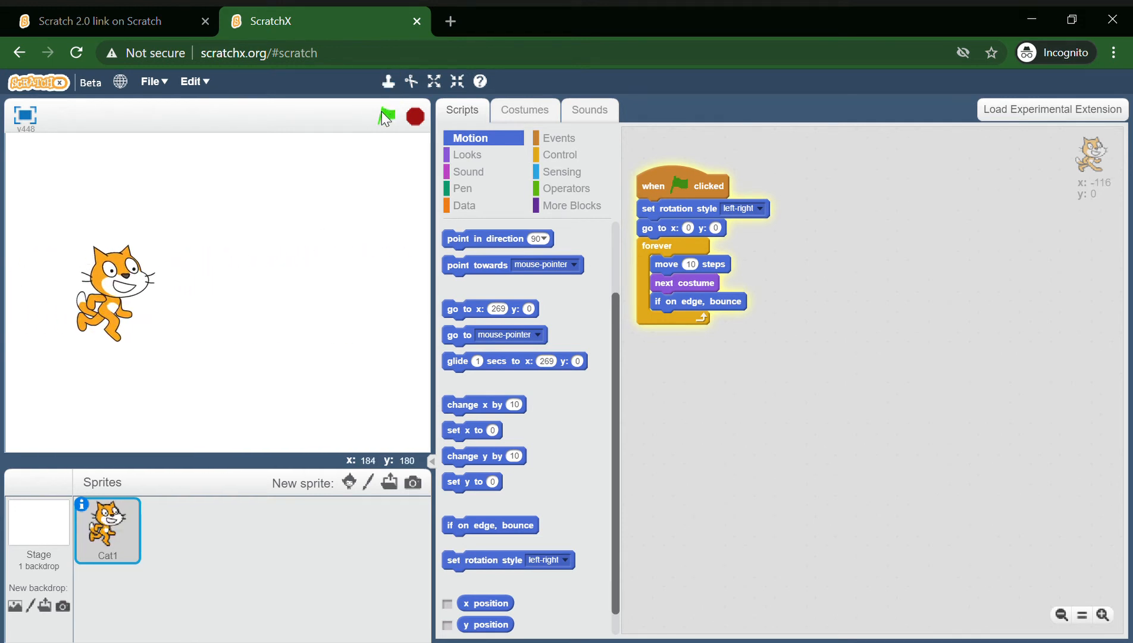
pyautogui.click(387, 116)
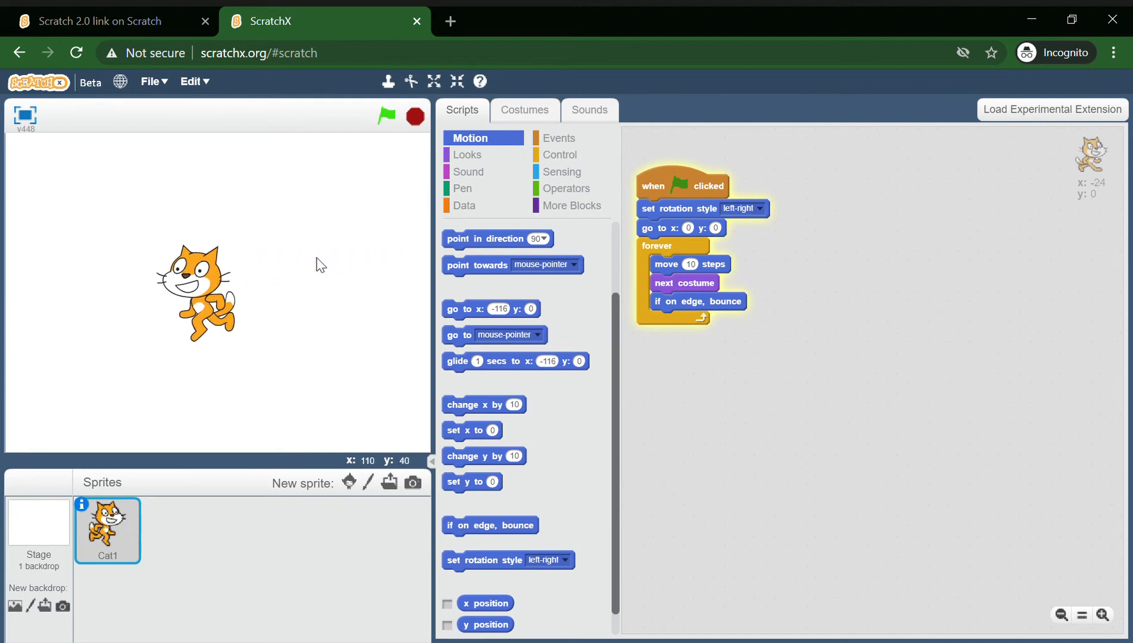
pyautogui.click(561, 154)
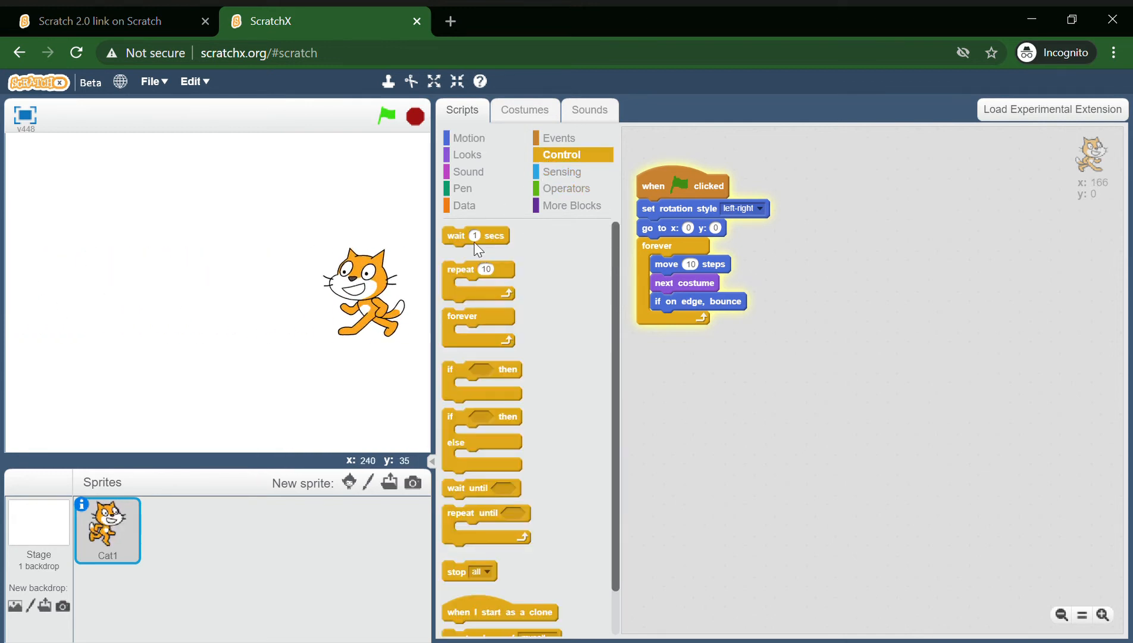
# Add a wait 0.05 secs block inside the forever loop
pyautogui.moveTo(456, 235); pyautogui.dragTo(690, 405)
pyautogui.write('0.05')
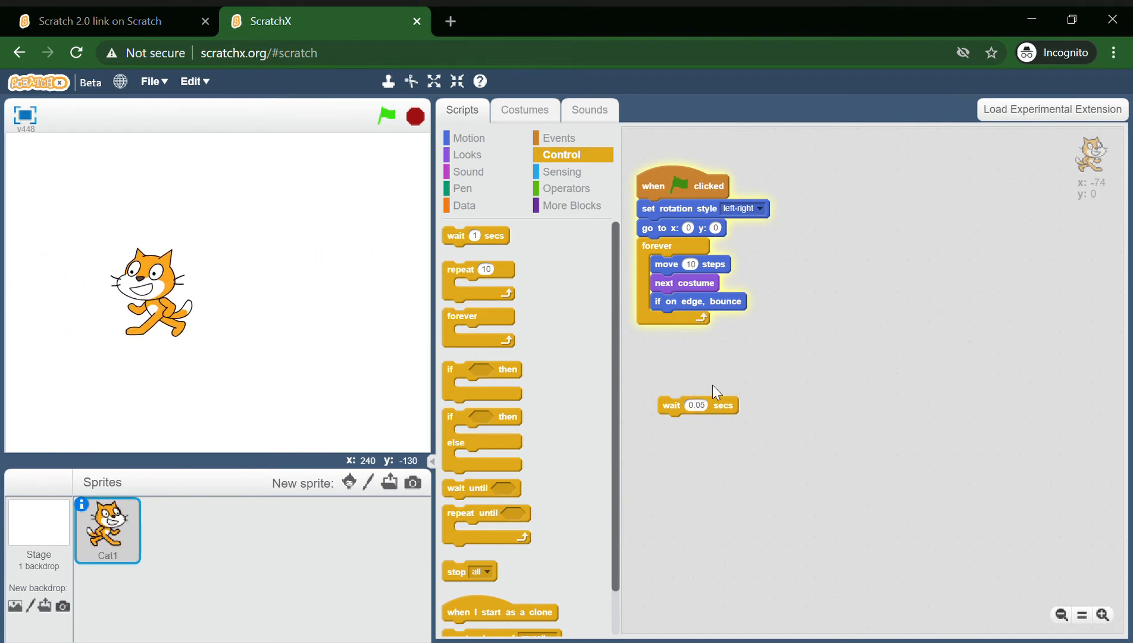
pyautogui.moveTo(670, 404); pyautogui.dragTo(663, 320)
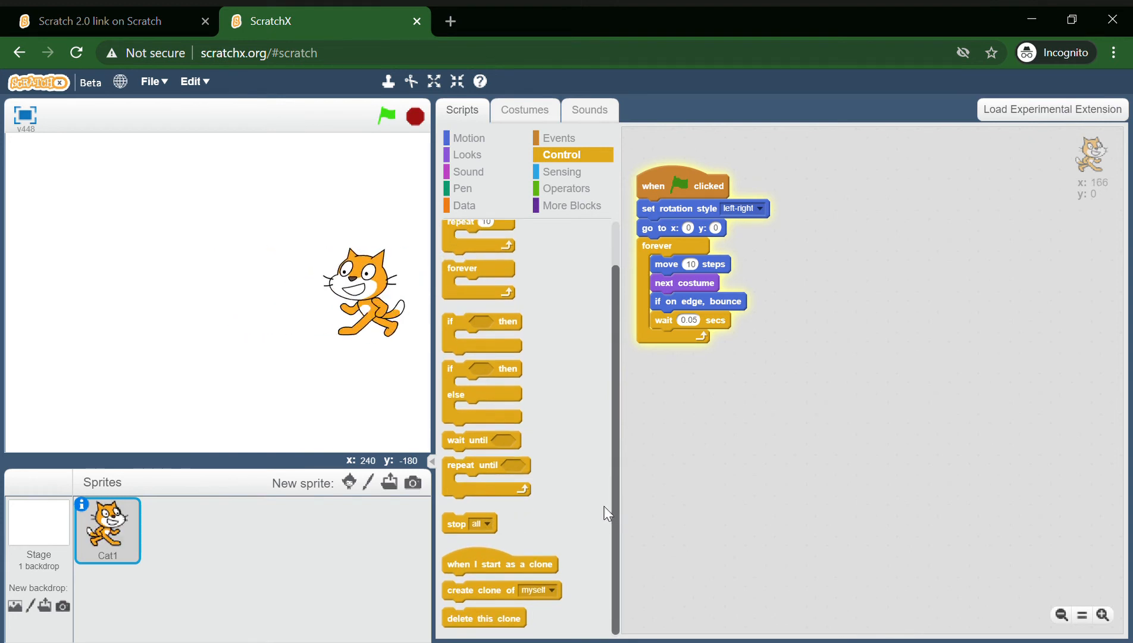
pyautogui.click(462, 188)
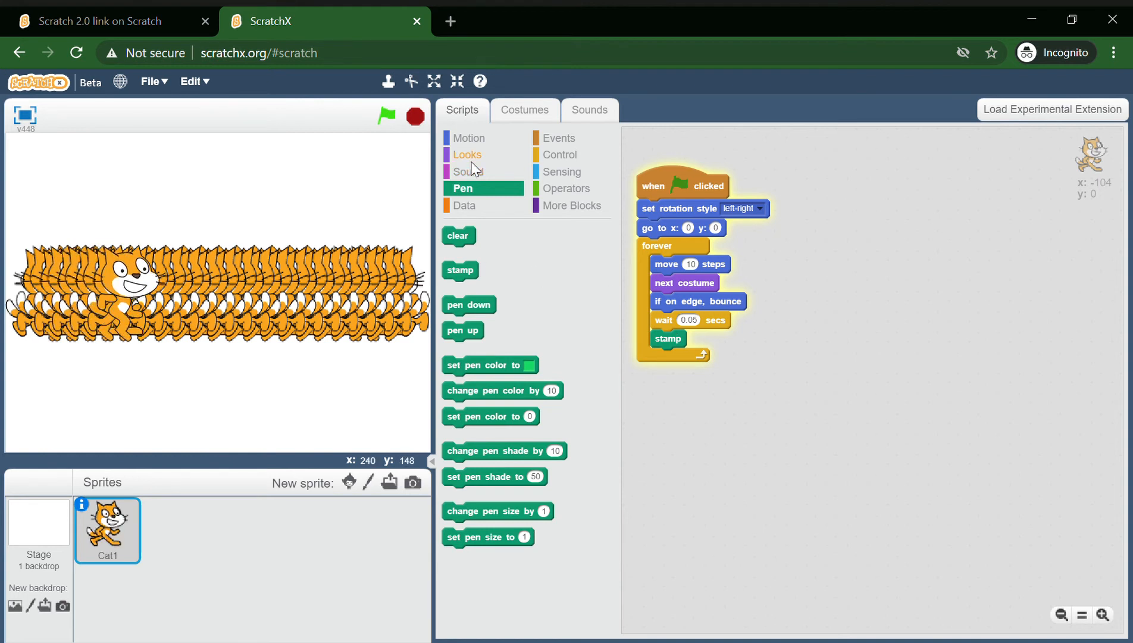
# Add a change color effect block to the loop and check the rotation style menu
pyautogui.click(467, 154)
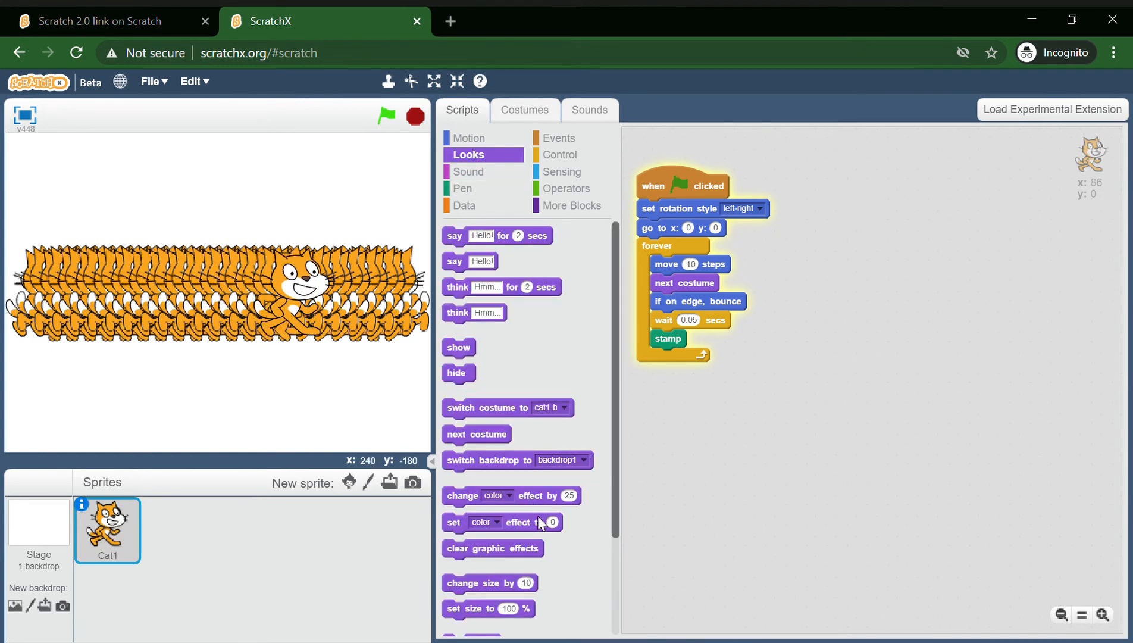
pyautogui.moveTo(478, 495); pyautogui.dragTo(696, 447)
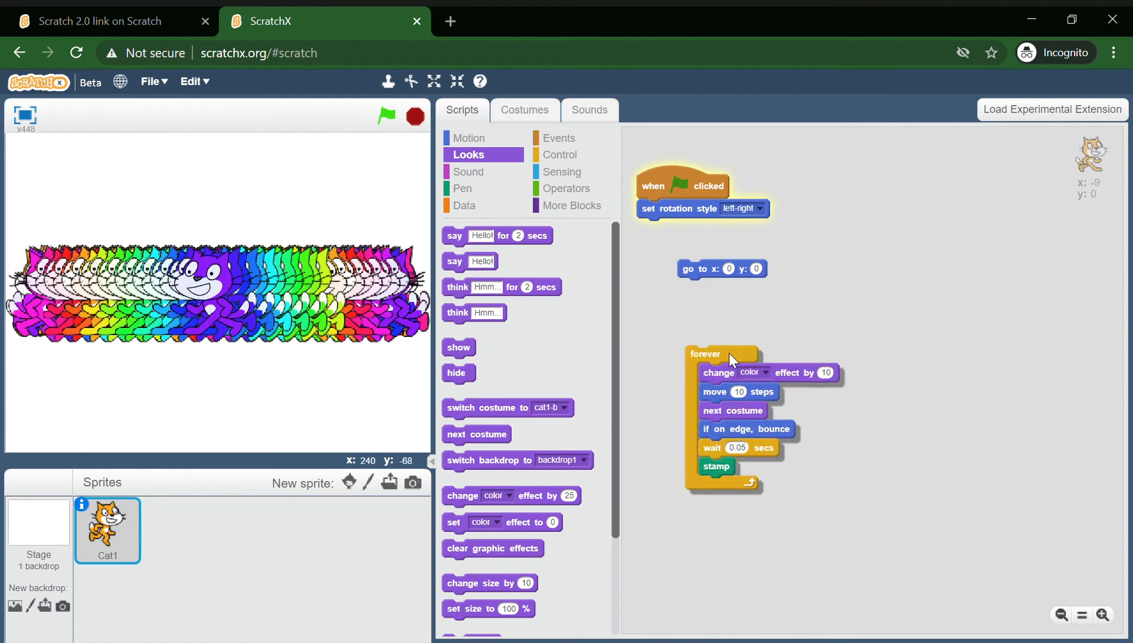
pyautogui.click(745, 208)
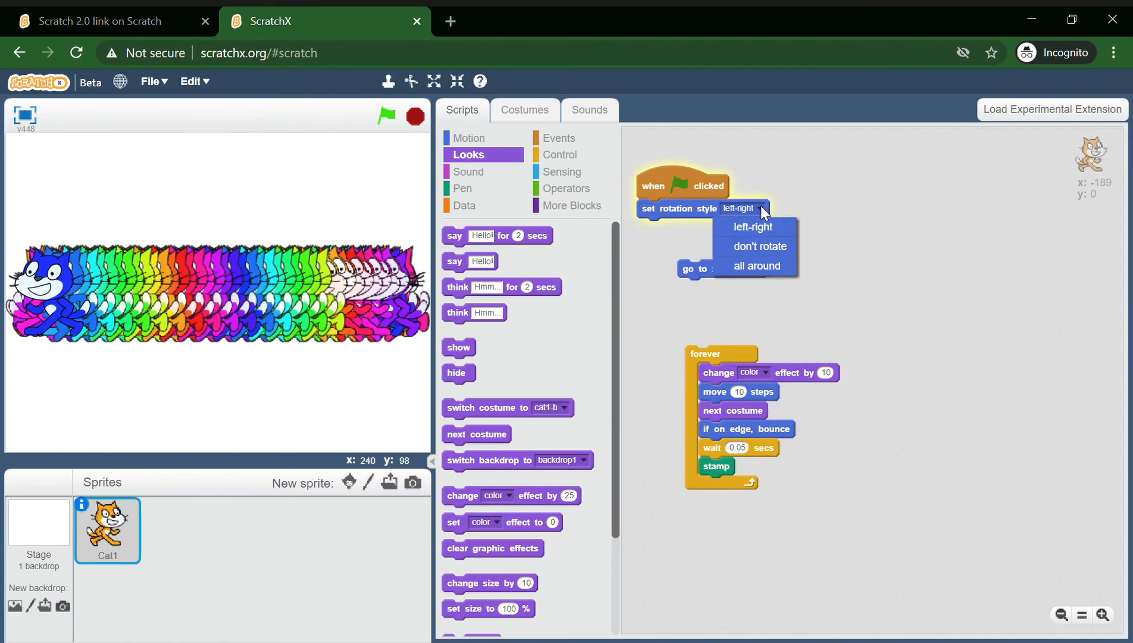
pyautogui.click(756, 266)
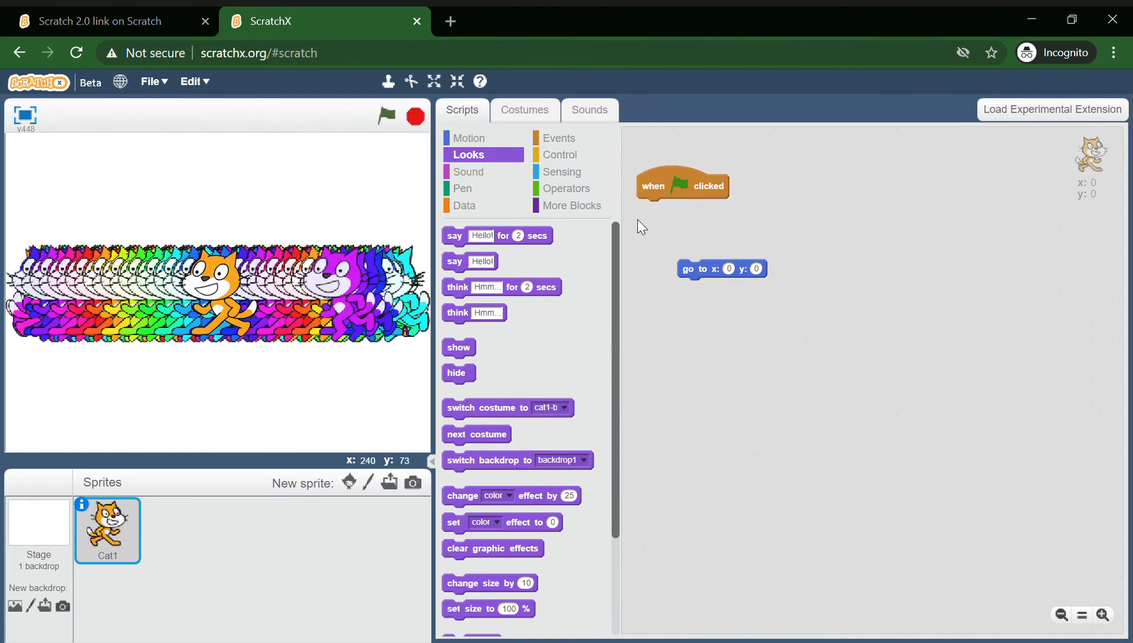
# Erase the stamped cats with Pen clear, leaving one cat, and show the More Blocks options
pyautogui.click(566, 188)
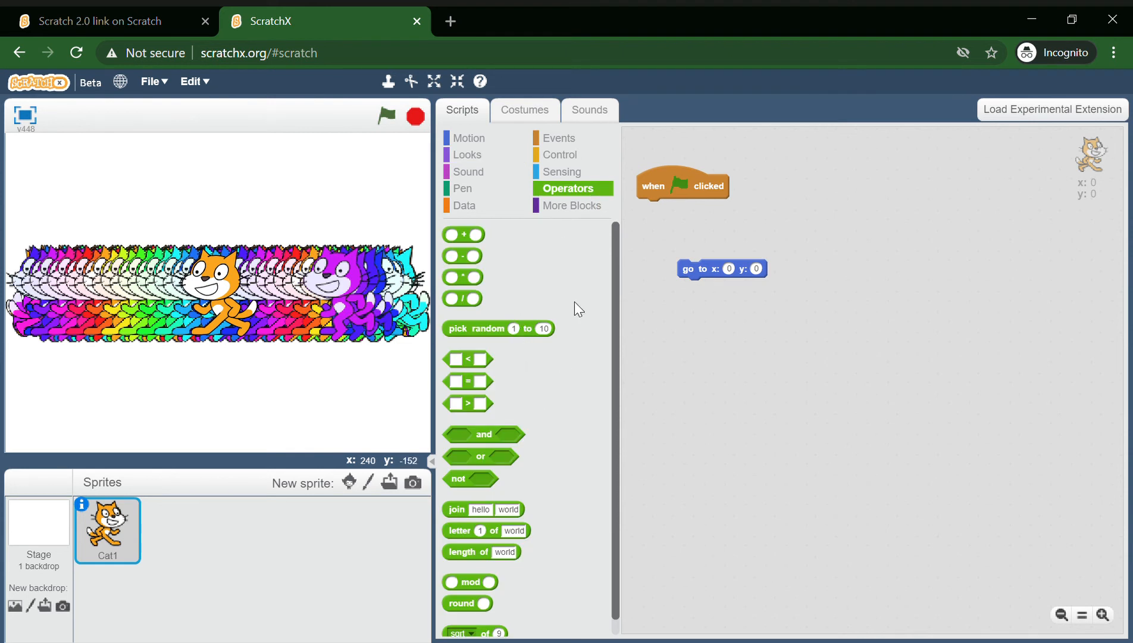
pyautogui.click(463, 188)
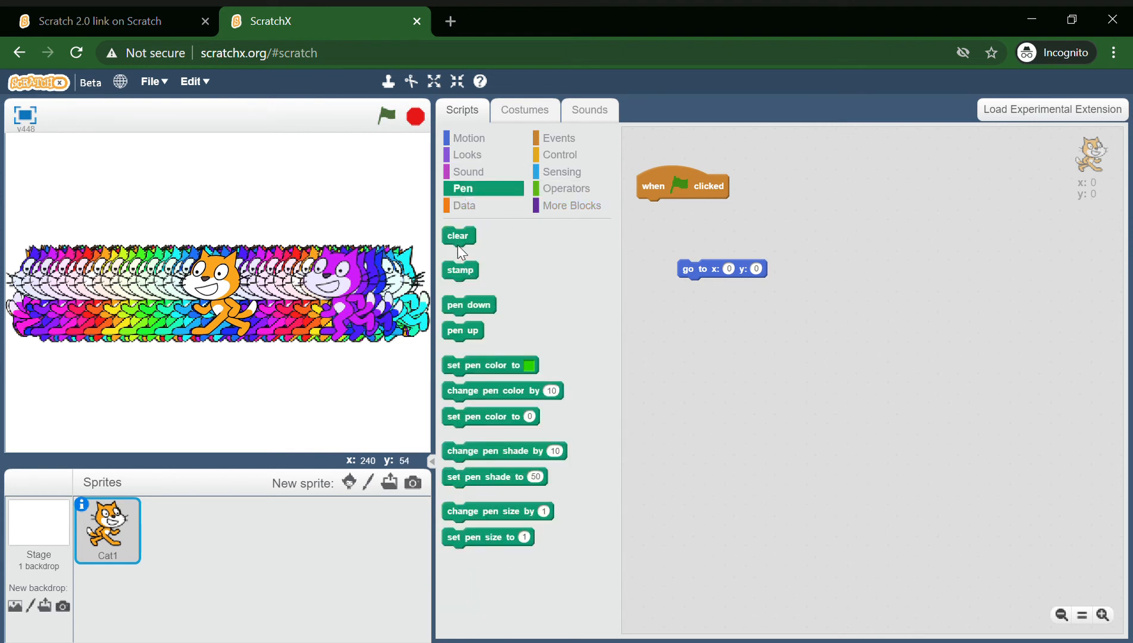
pyautogui.click(459, 235)
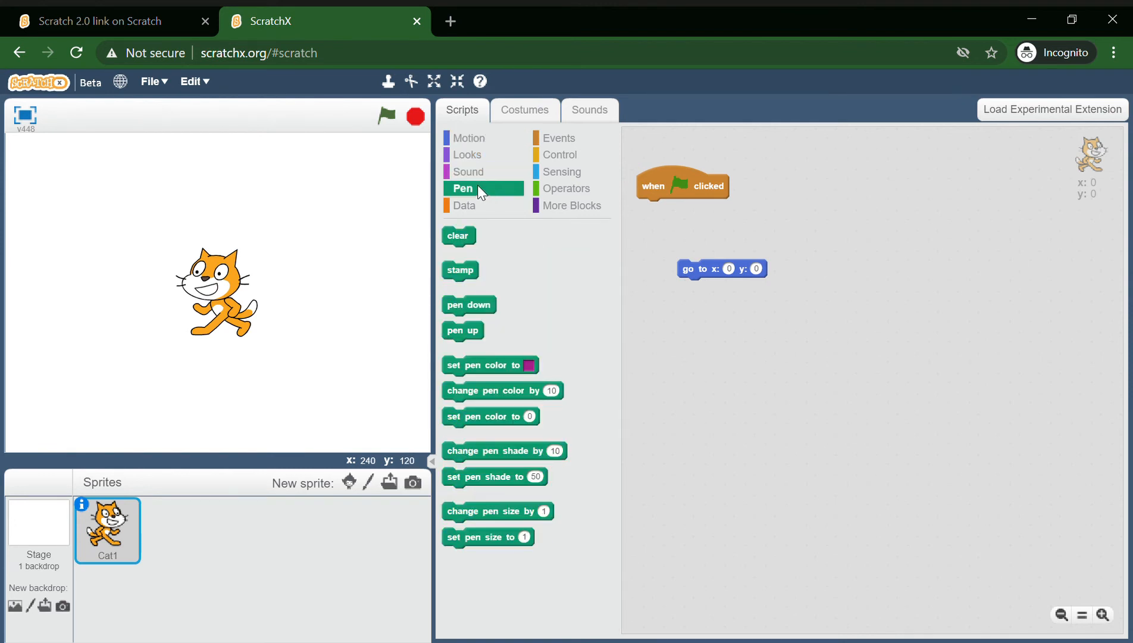
pyautogui.moveTo(461, 181)
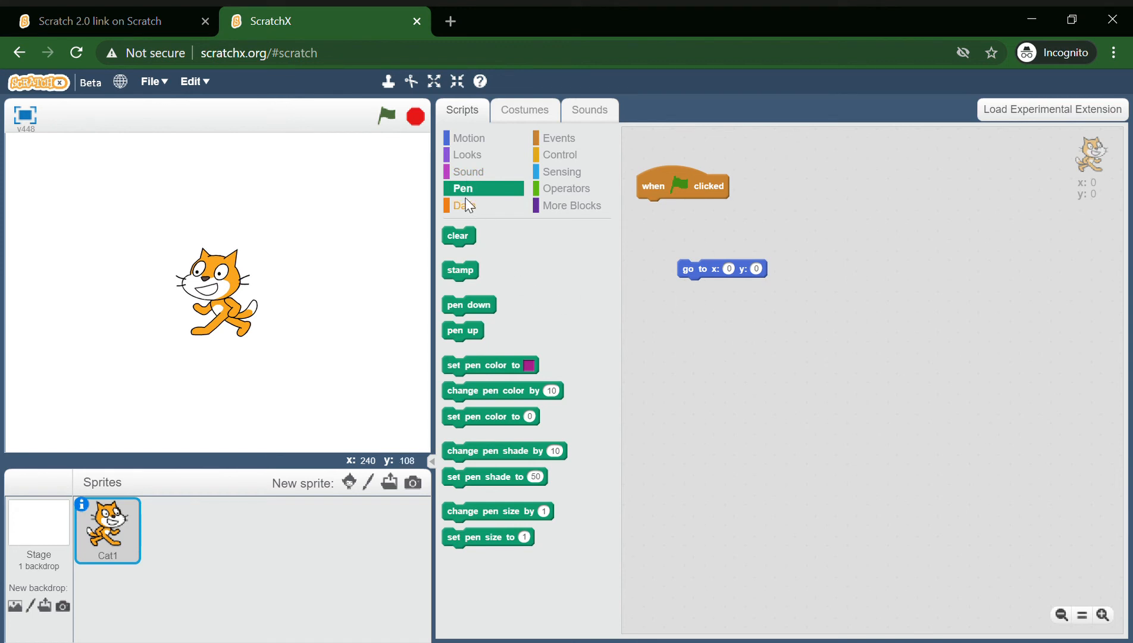
pyautogui.click(574, 205)
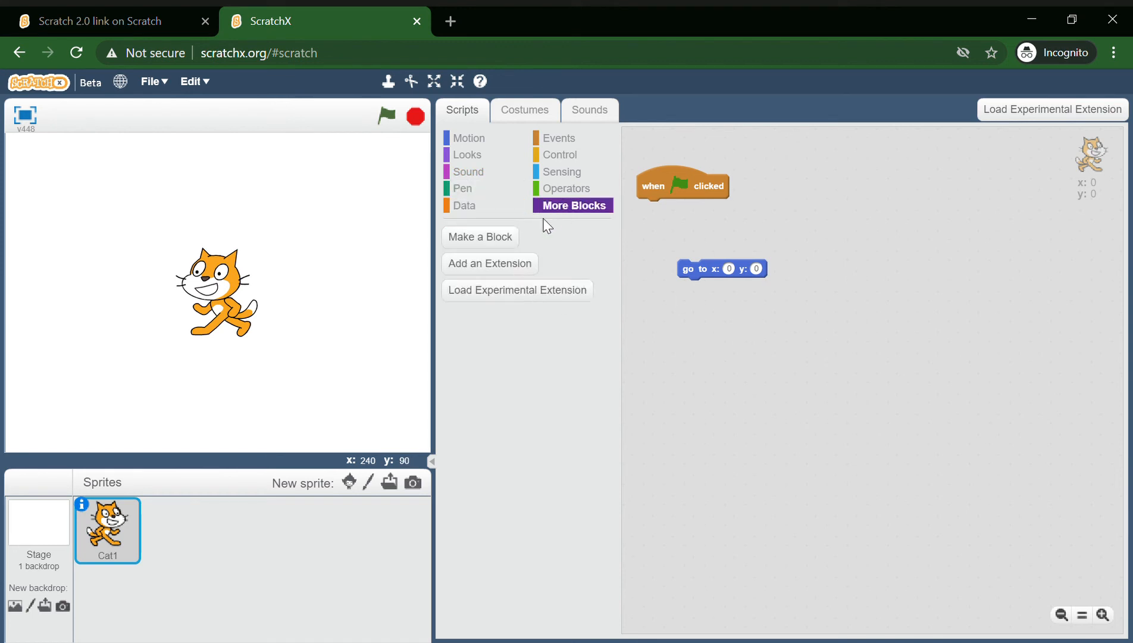
pyautogui.moveTo(454, 263)
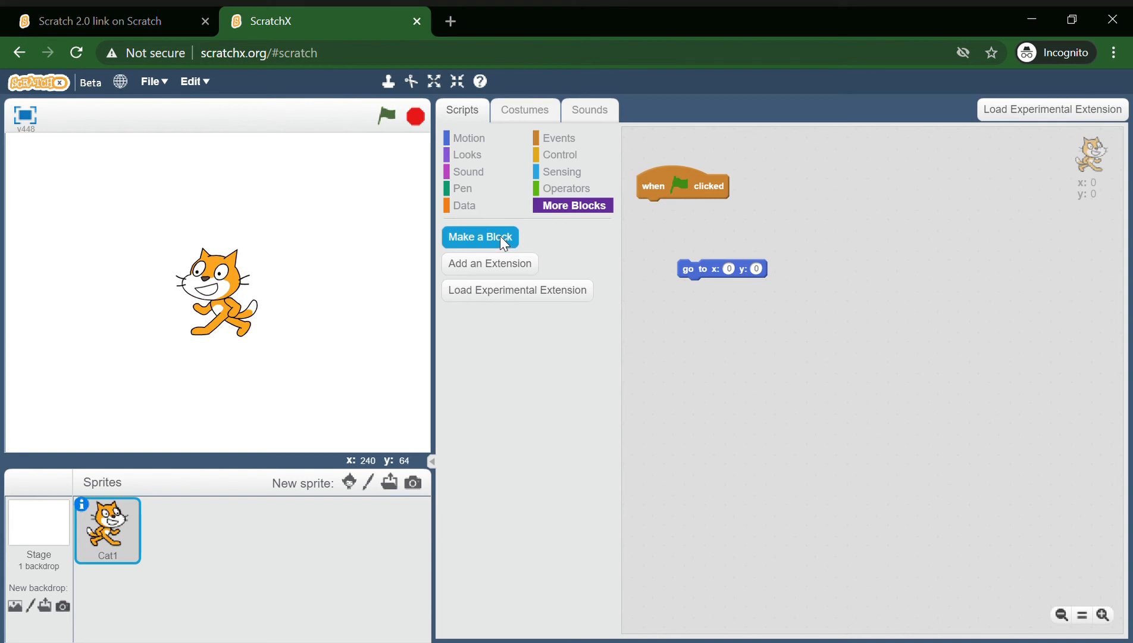
# Define a 'jump by (height)' block, attach it under the green flag, and remove the leftover go to
pyautogui.click(479, 237)
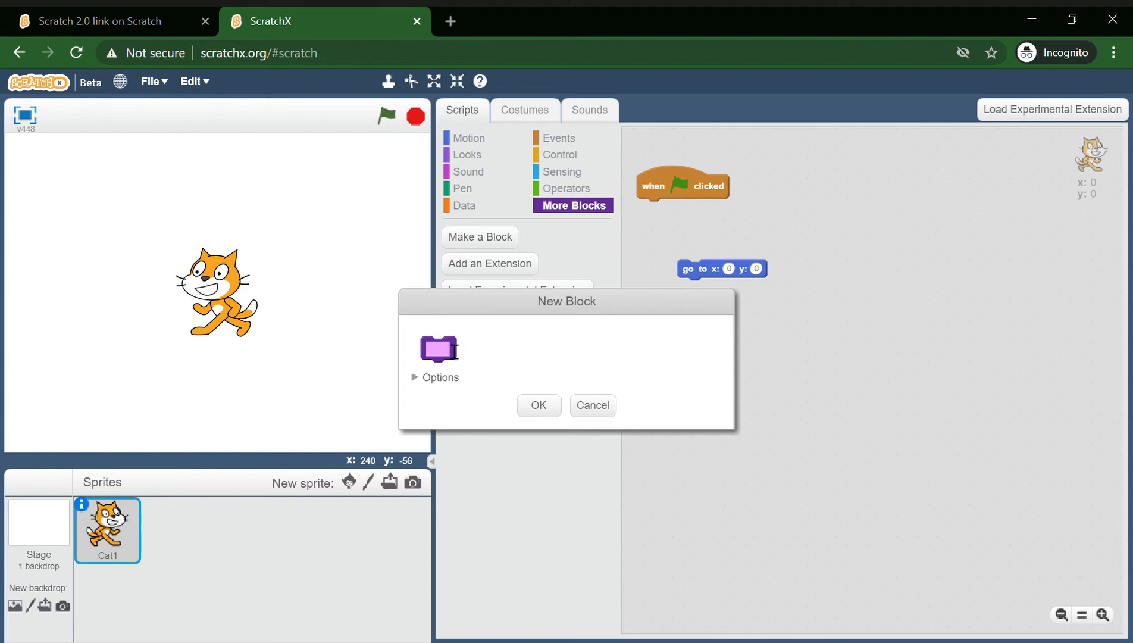
pyautogui.write('jump by')
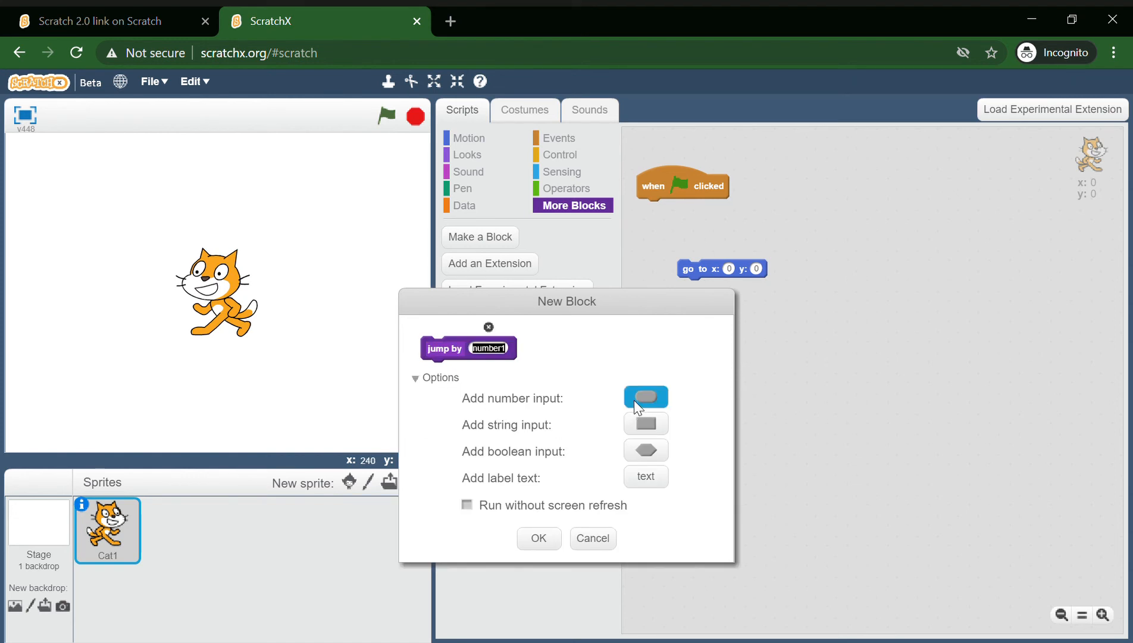
pyautogui.write('height')
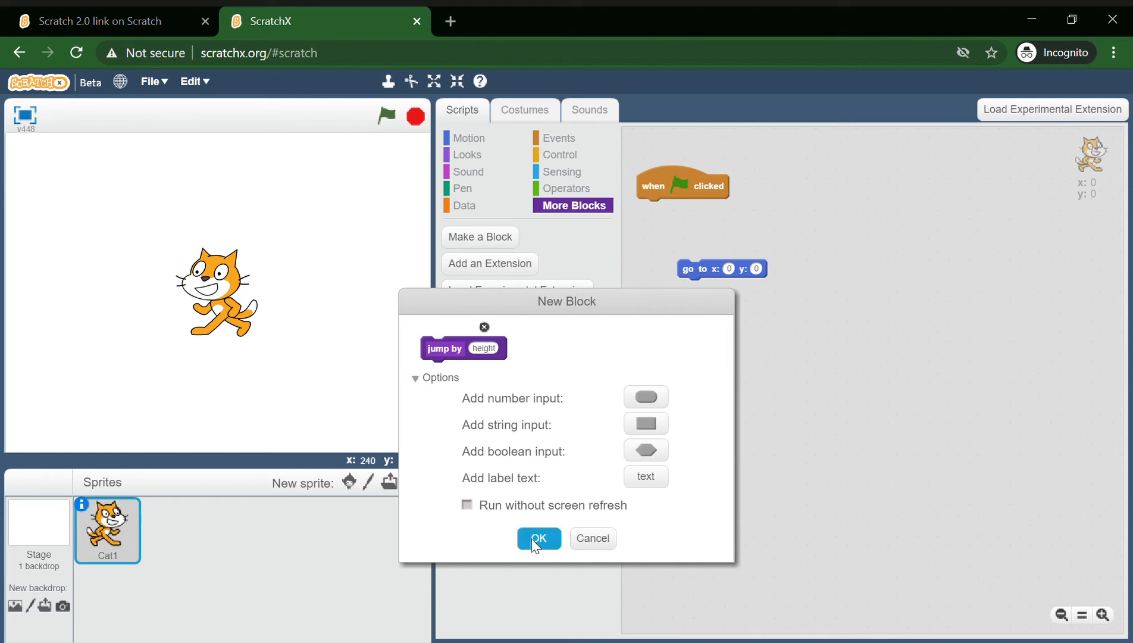
pyautogui.click(538, 539)
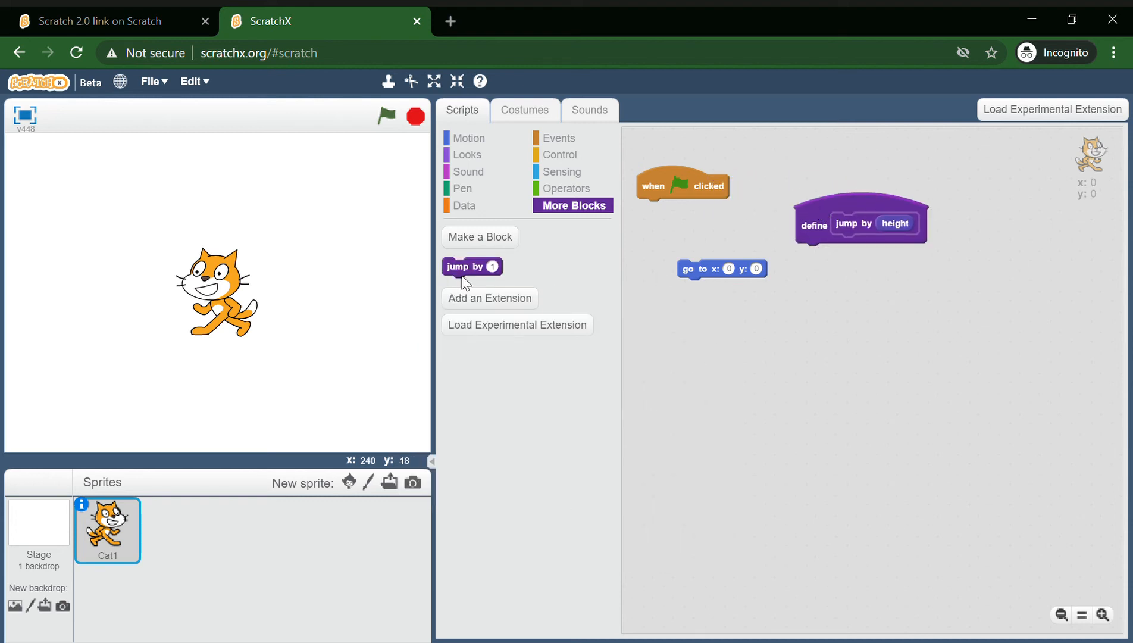
pyautogui.moveTo(472, 266); pyautogui.dragTo(664, 208)
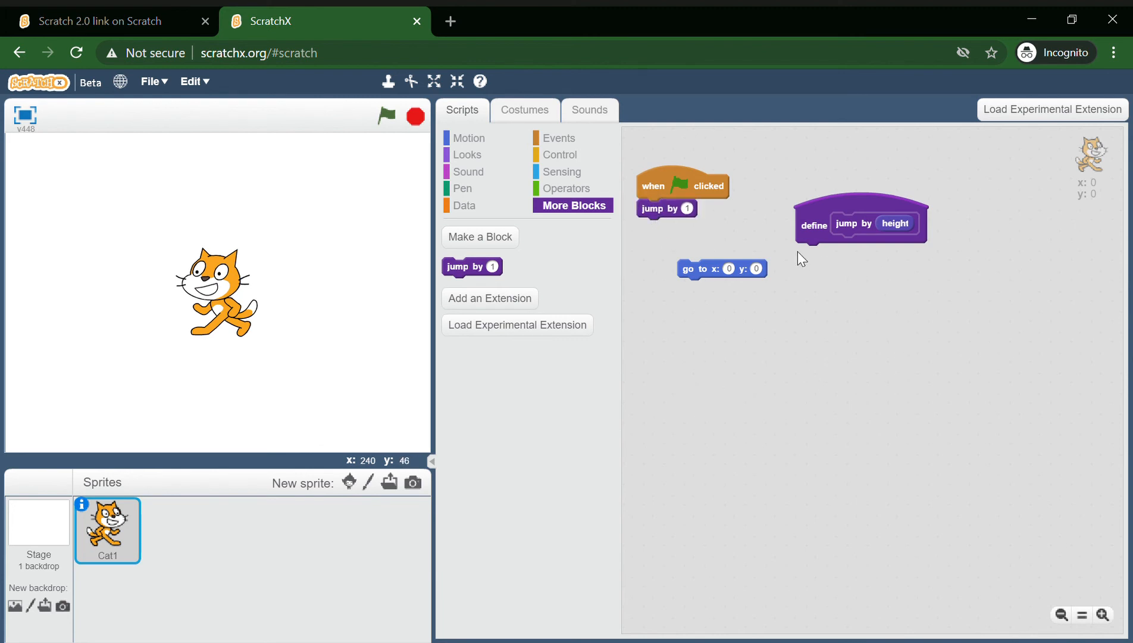
pyautogui.moveTo(860, 222); pyautogui.dragTo(822, 195)
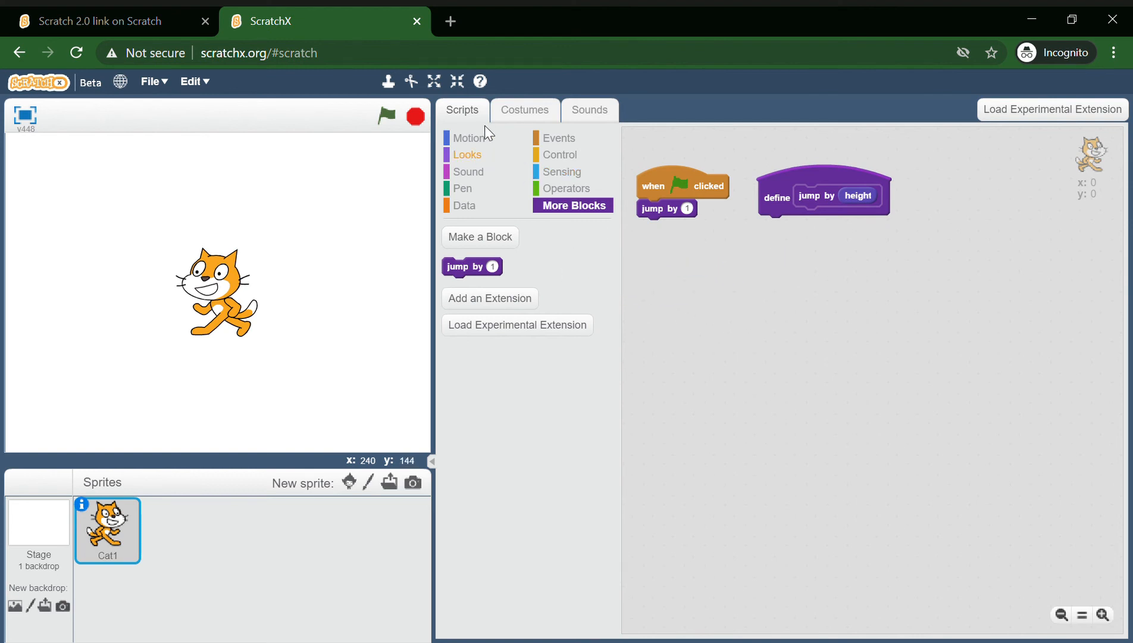
# Add a 0.8-second wait and a downward change y by height × -1 to the jump definition
pyautogui.click(470, 138)
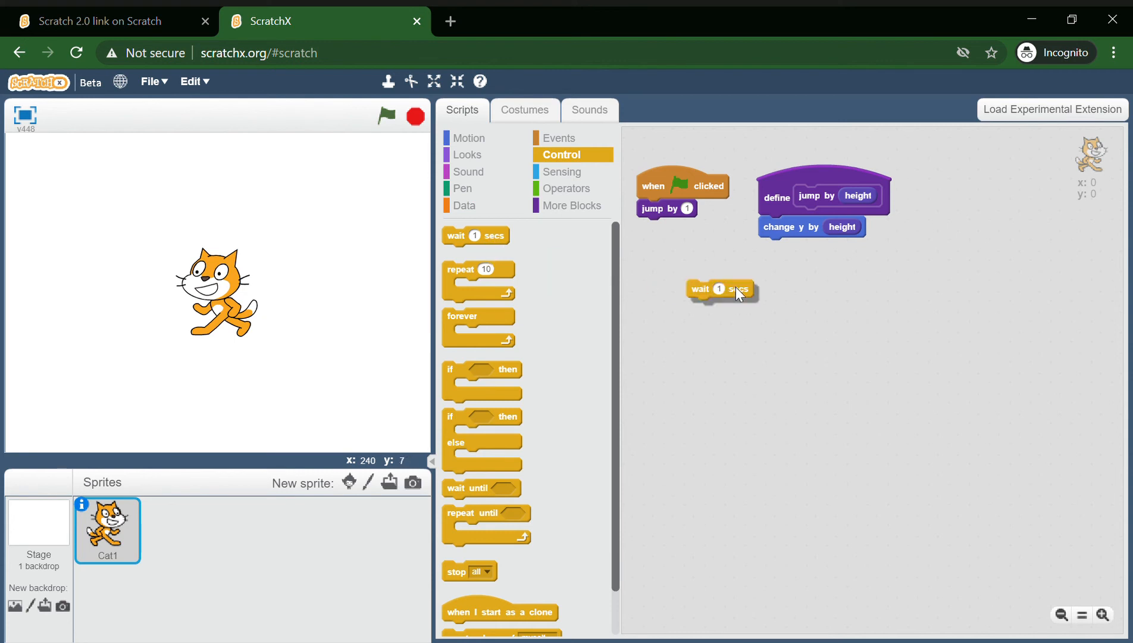
pyautogui.moveTo(722, 289); pyautogui.dragTo(791, 247)
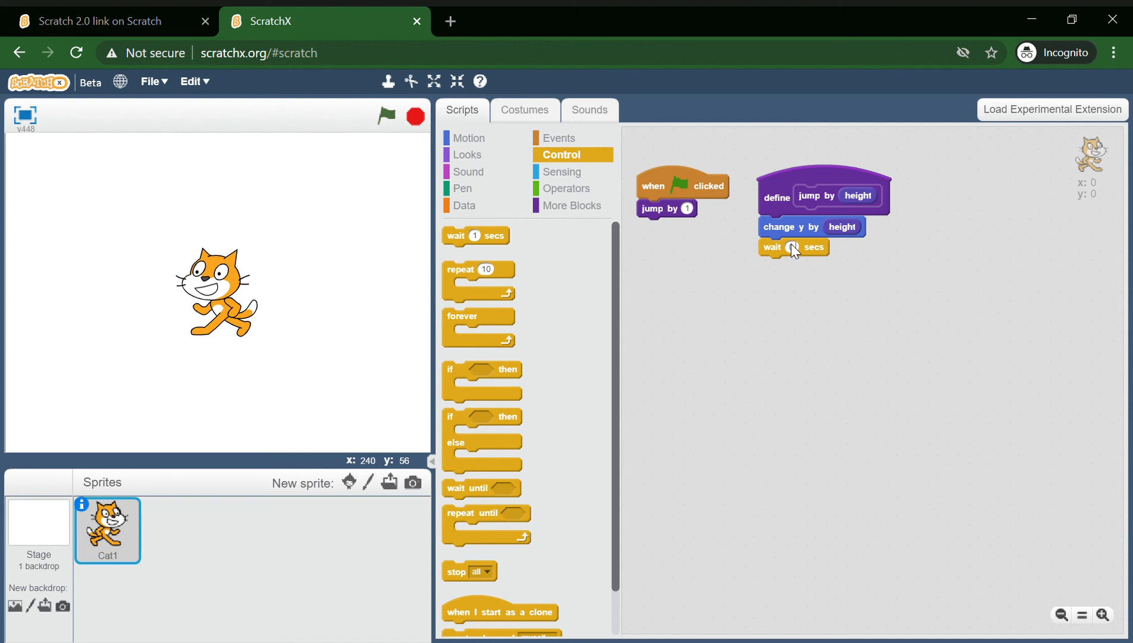
pyautogui.write('0.8')
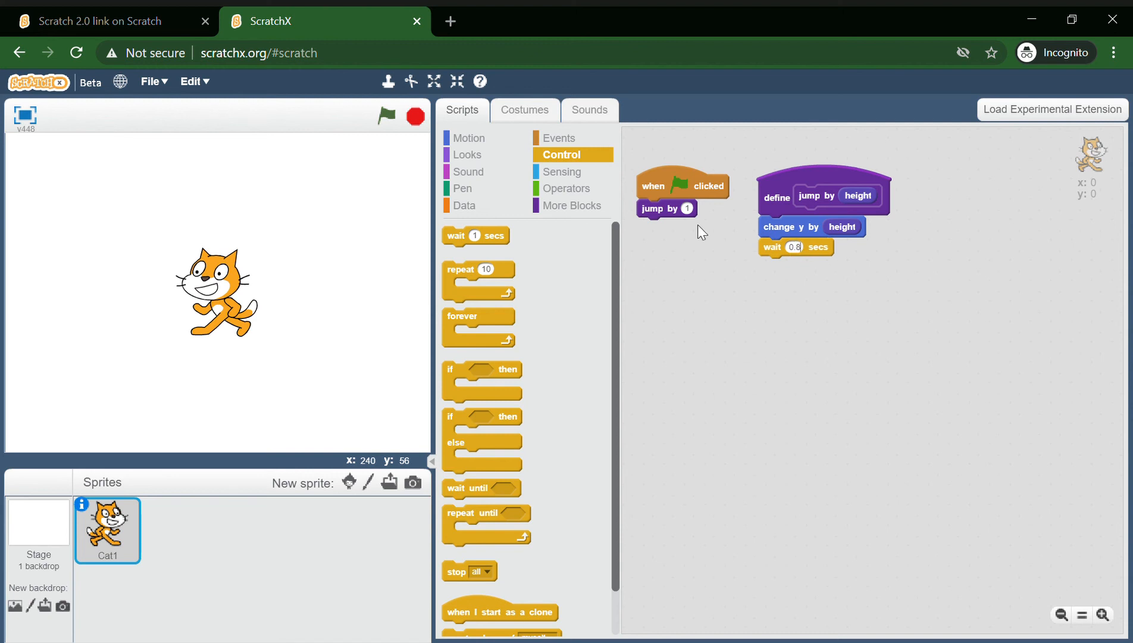
pyautogui.click(468, 137)
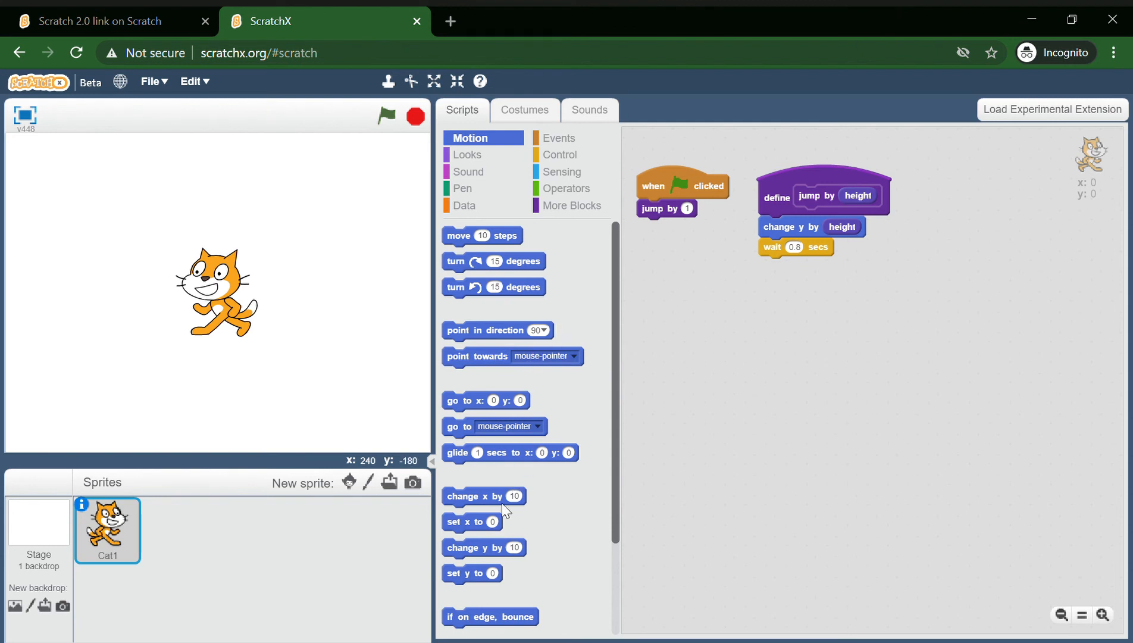
pyautogui.moveTo(470, 572); pyautogui.dragTo(738, 344)
pyautogui.write('-1')
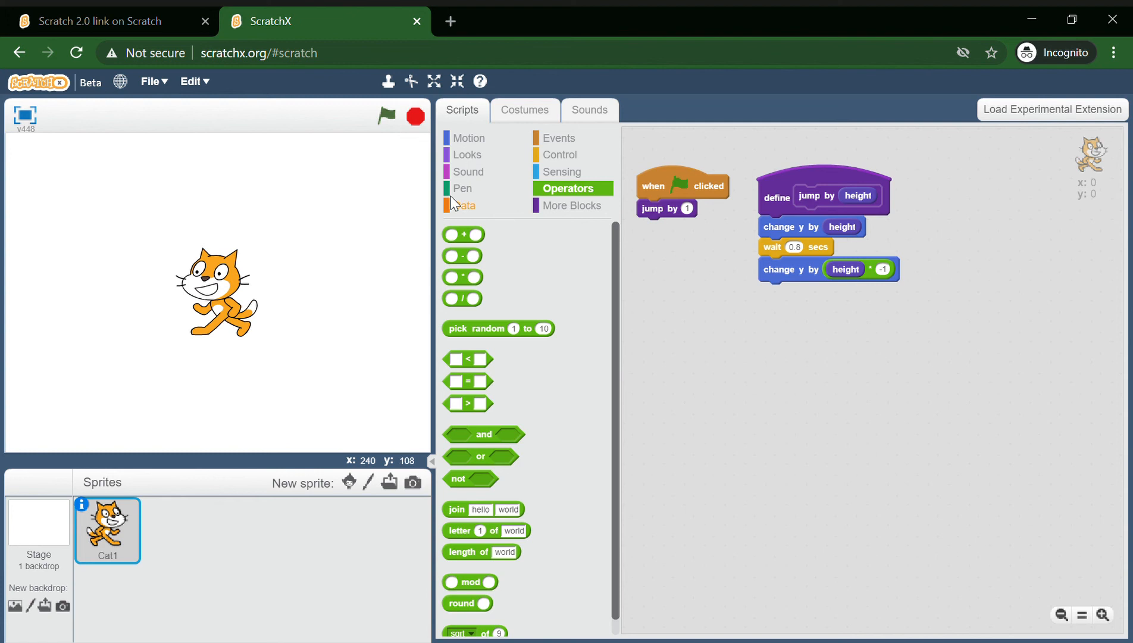
pyautogui.click(561, 155)
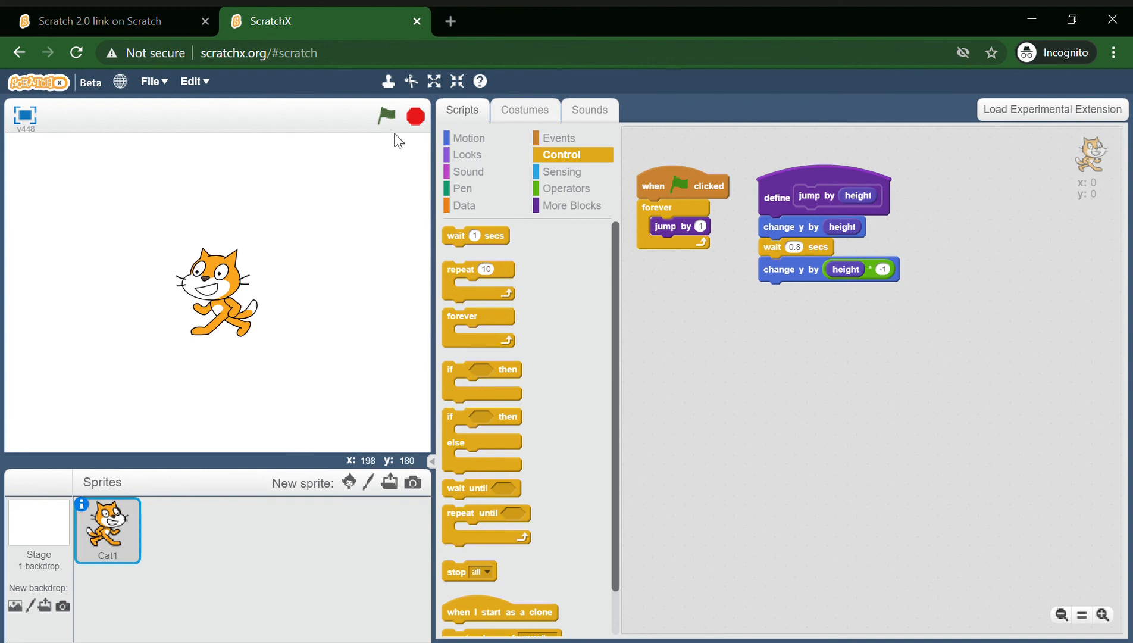
# Run the project with the green flag and enter 2 into a block value
pyautogui.click(386, 116)
pyautogui.write('5')
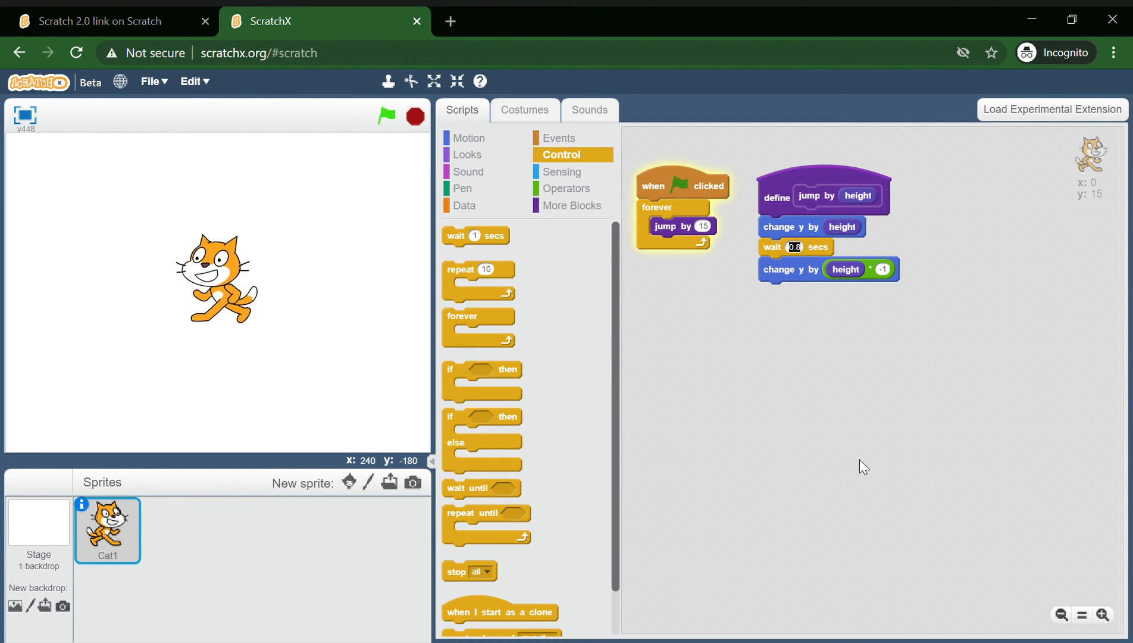
pyautogui.write('2')
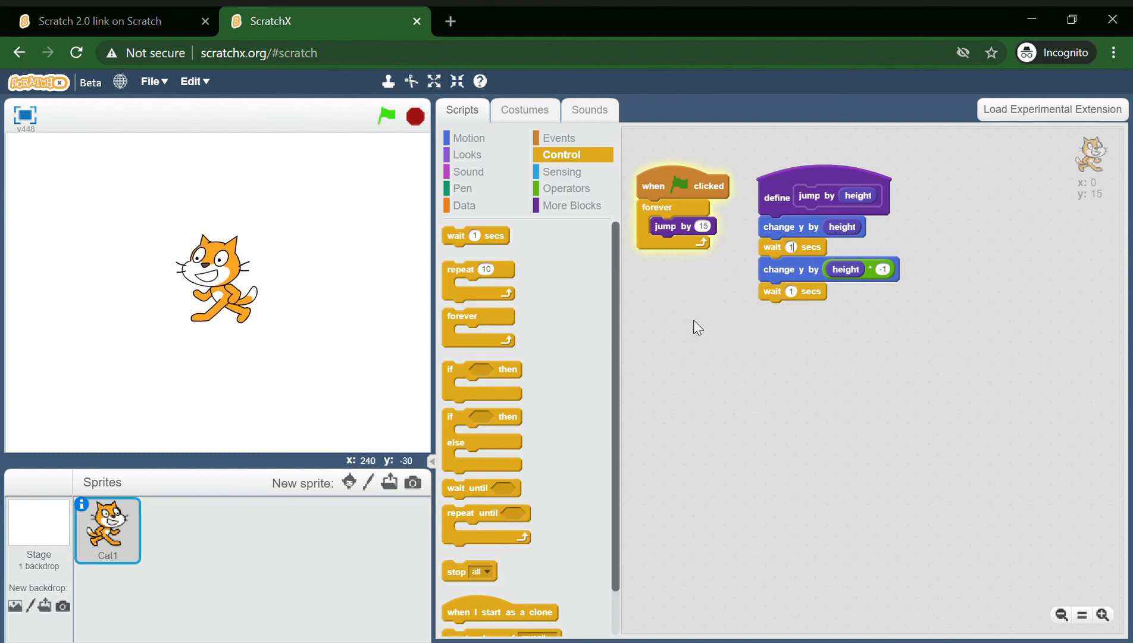
pyautogui.moveTo(702, 337)
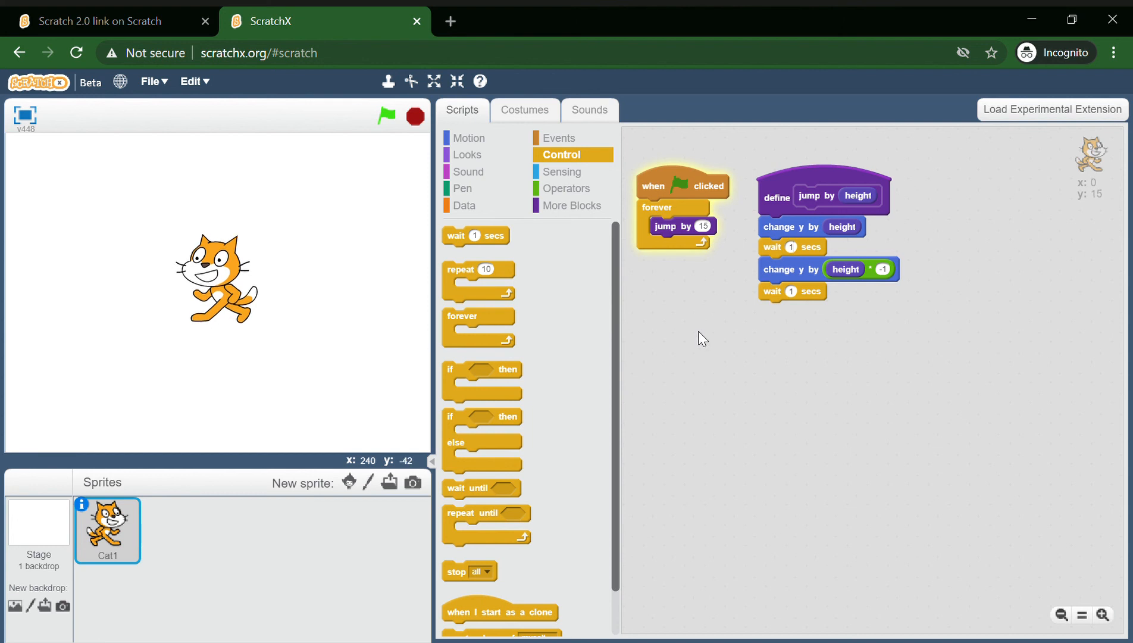